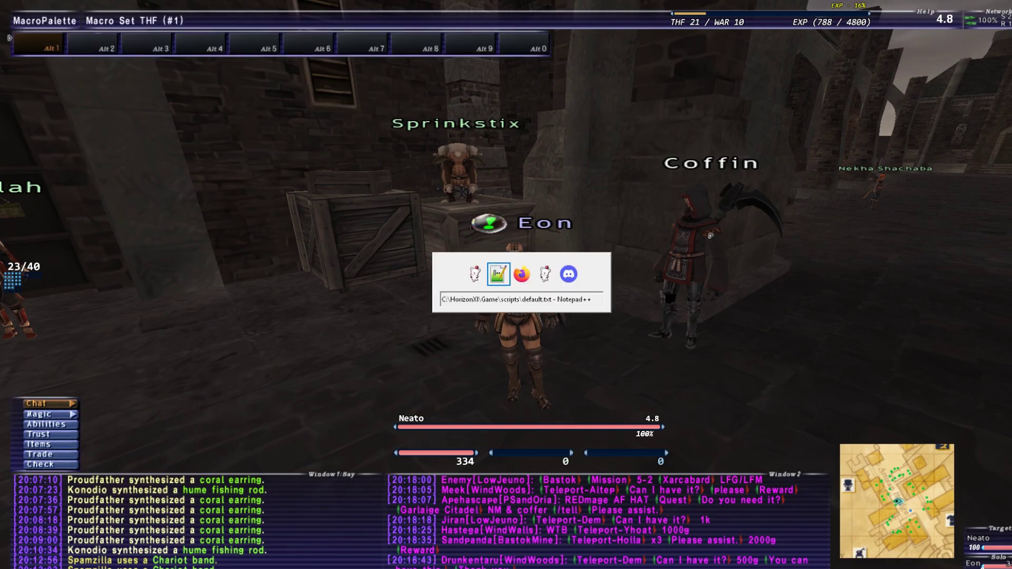
- Switch from Final Fantasy XI to Firefox showing the Skillchains GitHub page
left_click(520, 274)
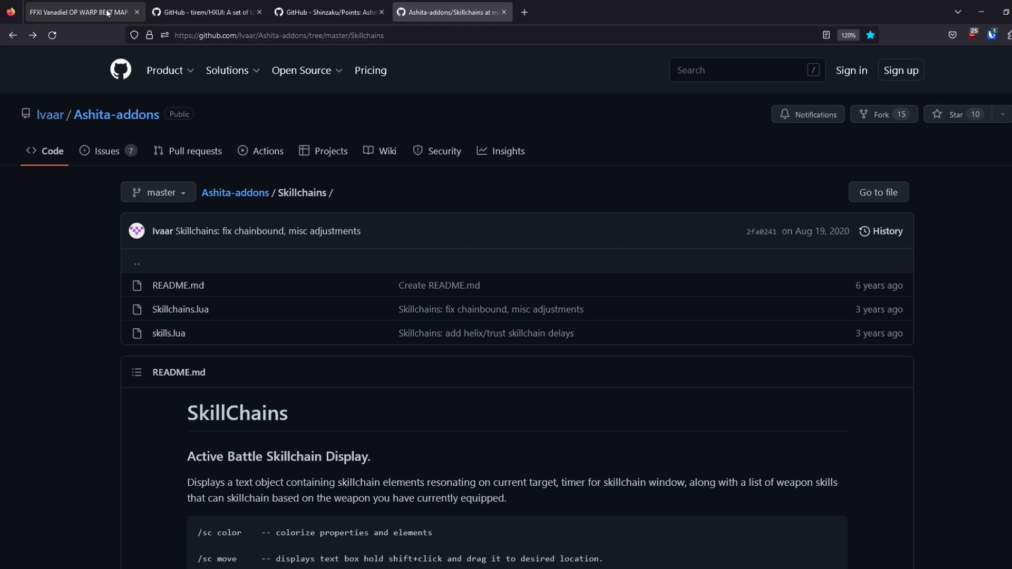
- Show the tirem/HXUI repository, the all-in-one Ashita v4 UI addon
left_click(207, 11)
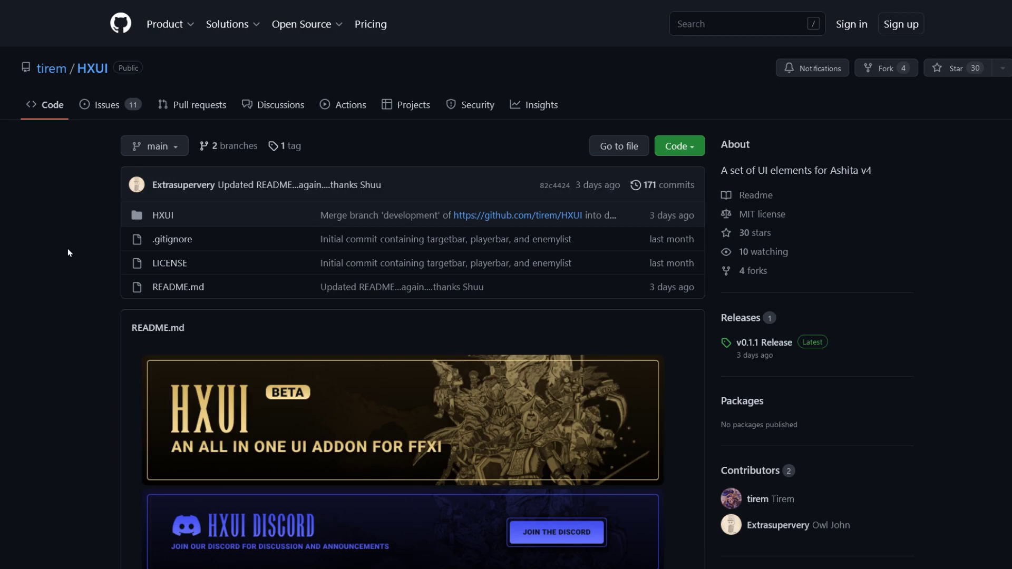
mouse_move(68, 240)
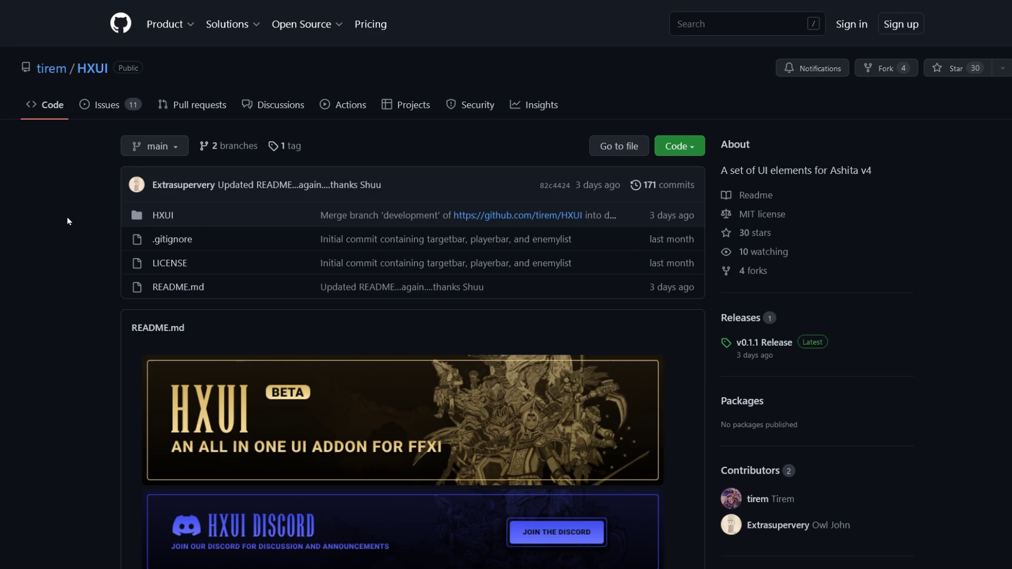
mouse_move(74, 223)
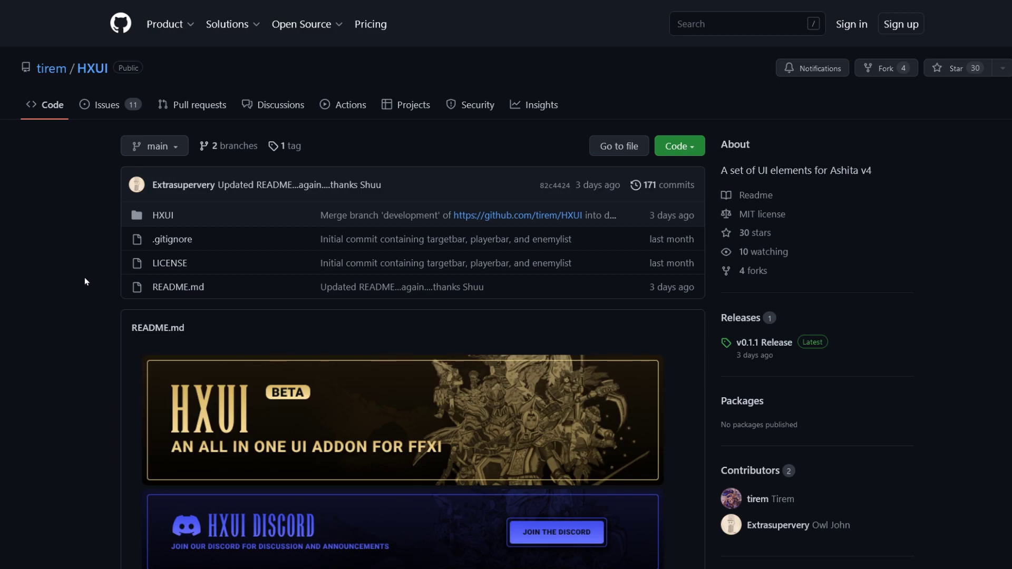
scroll("down", 3)
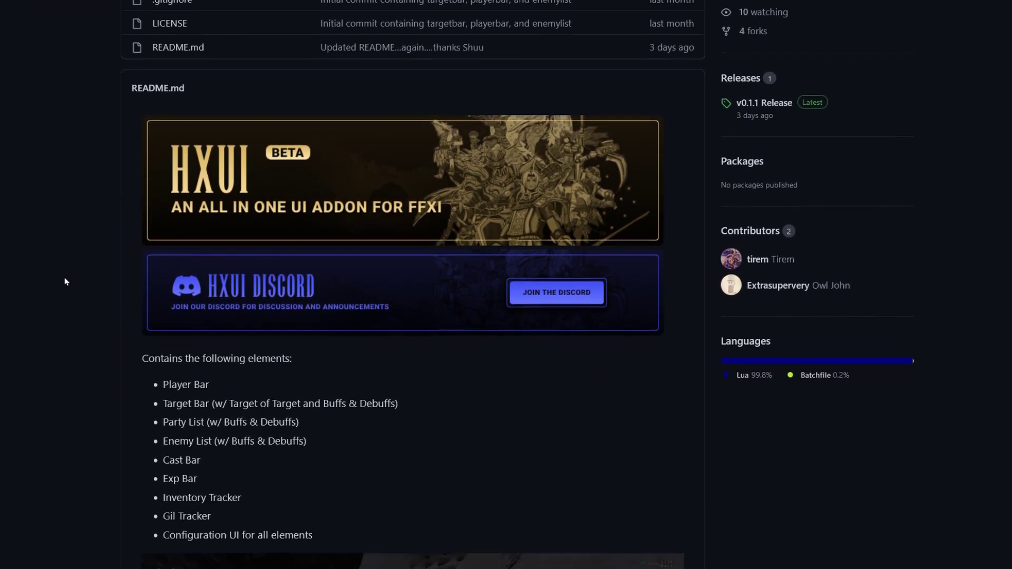
scroll("down", 3)
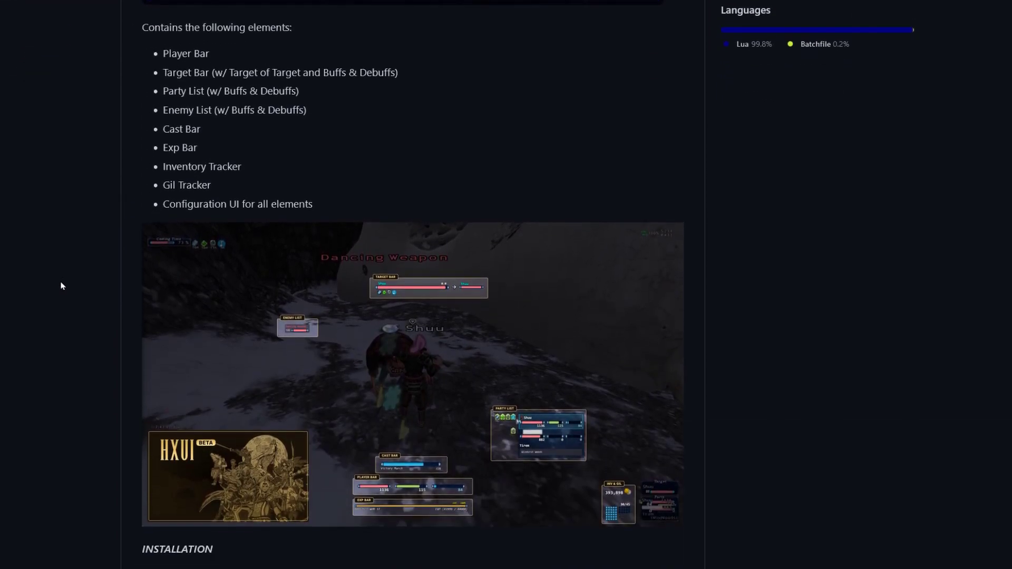
scroll("down", 3)
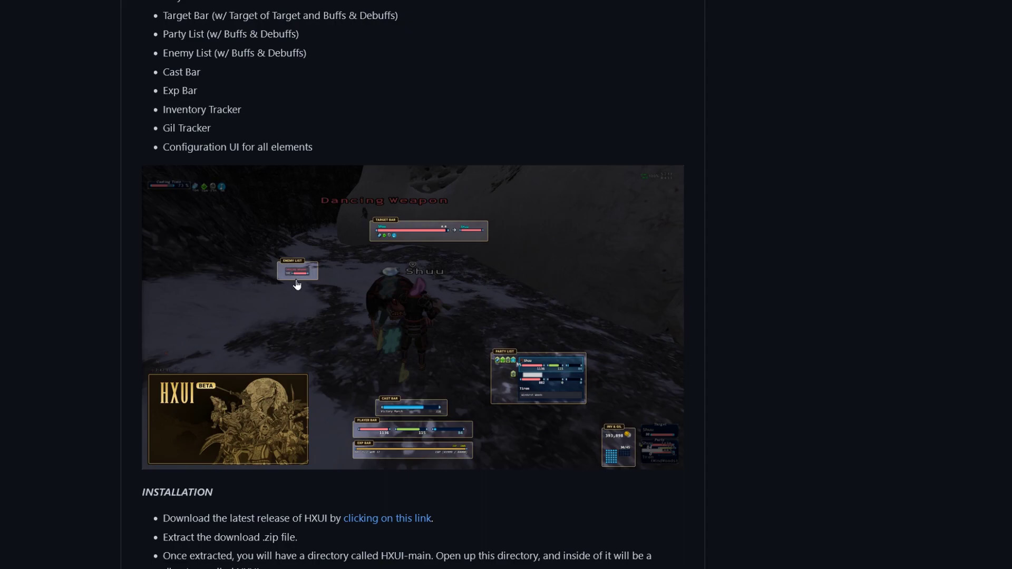
mouse_move(308, 276)
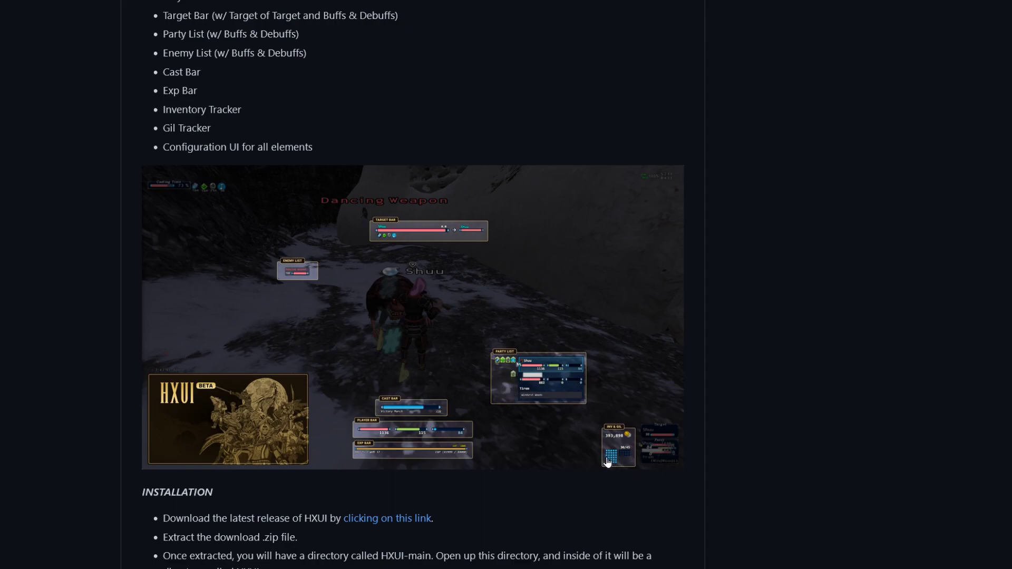
mouse_move(202, 363)
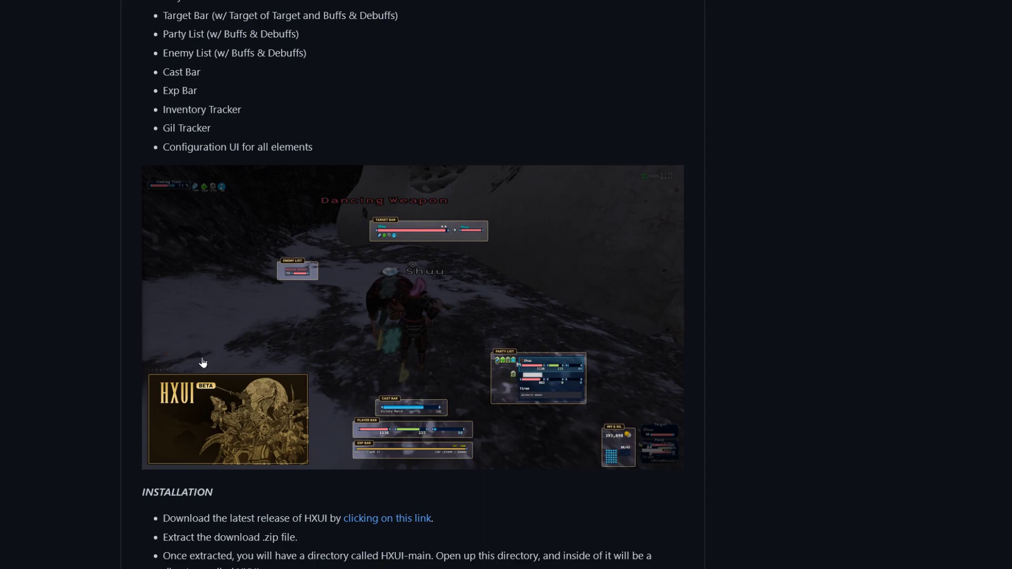
scroll("down", 3)
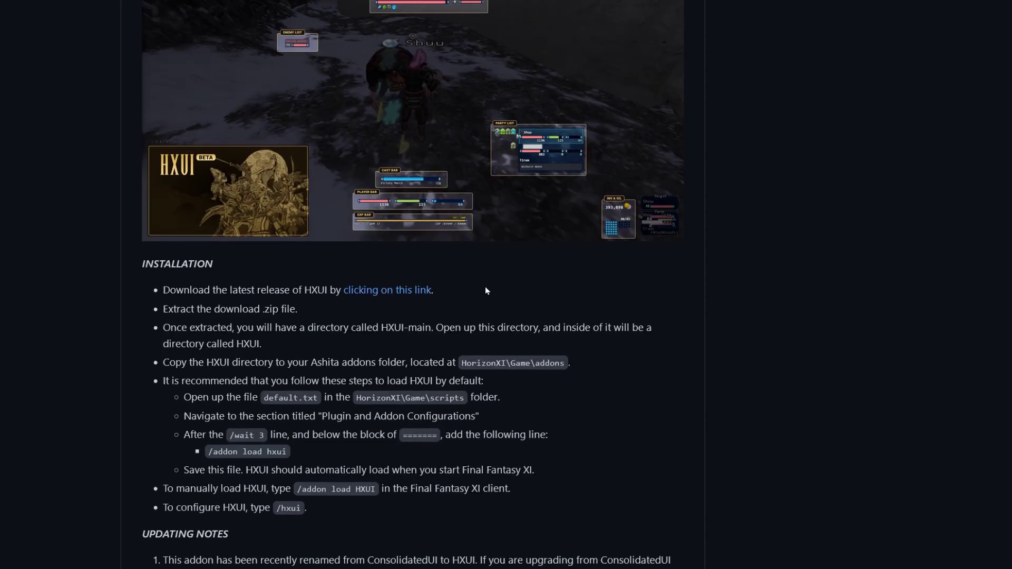
mouse_move(492, 279)
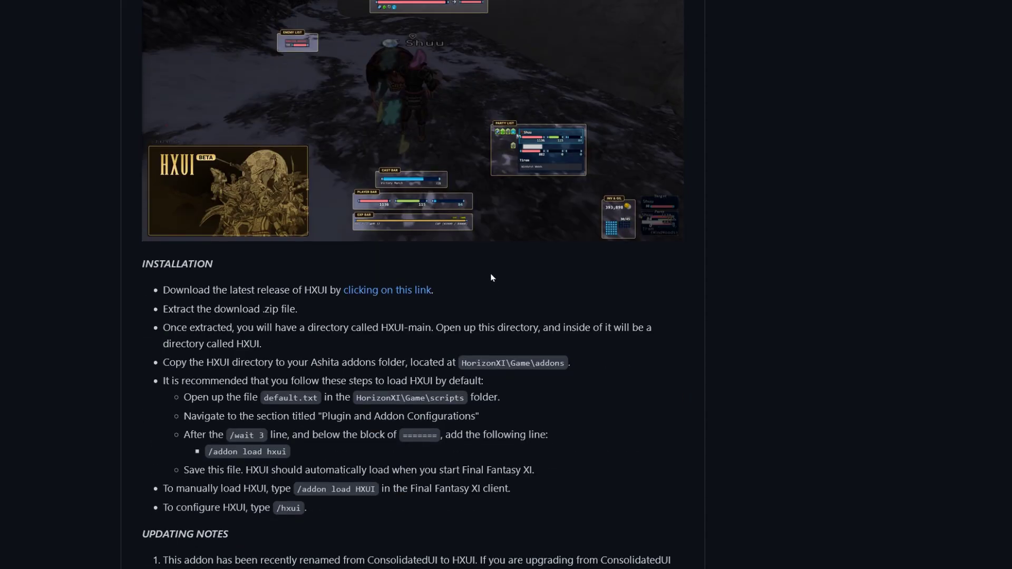
scroll("down", 3)
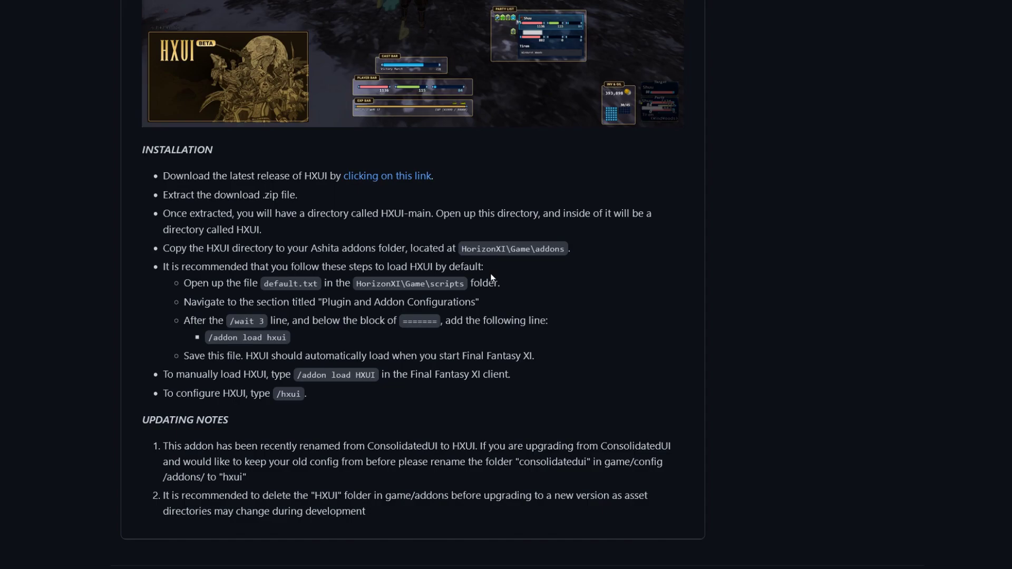
mouse_move(171, 265)
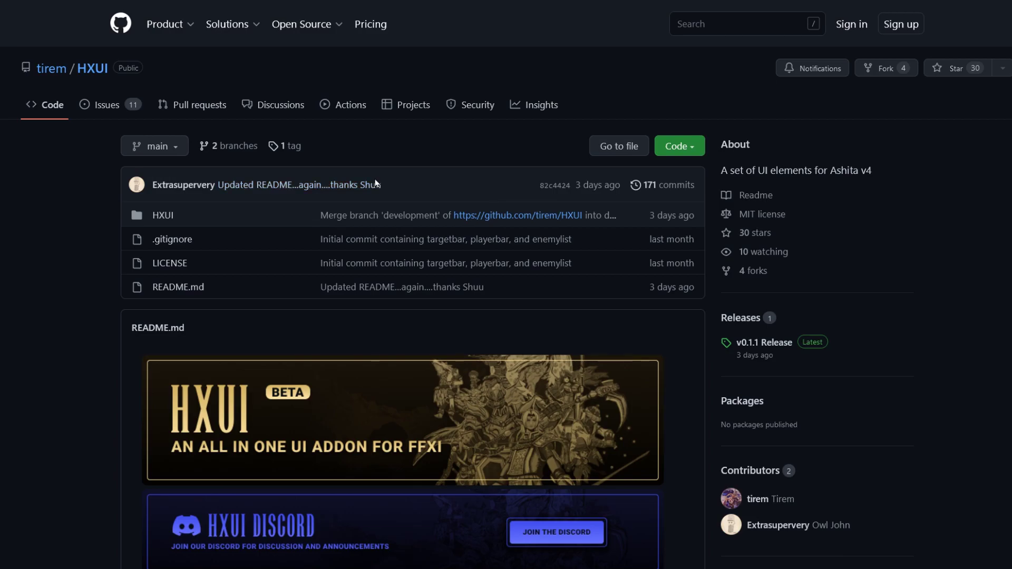
mouse_move(233, 94)
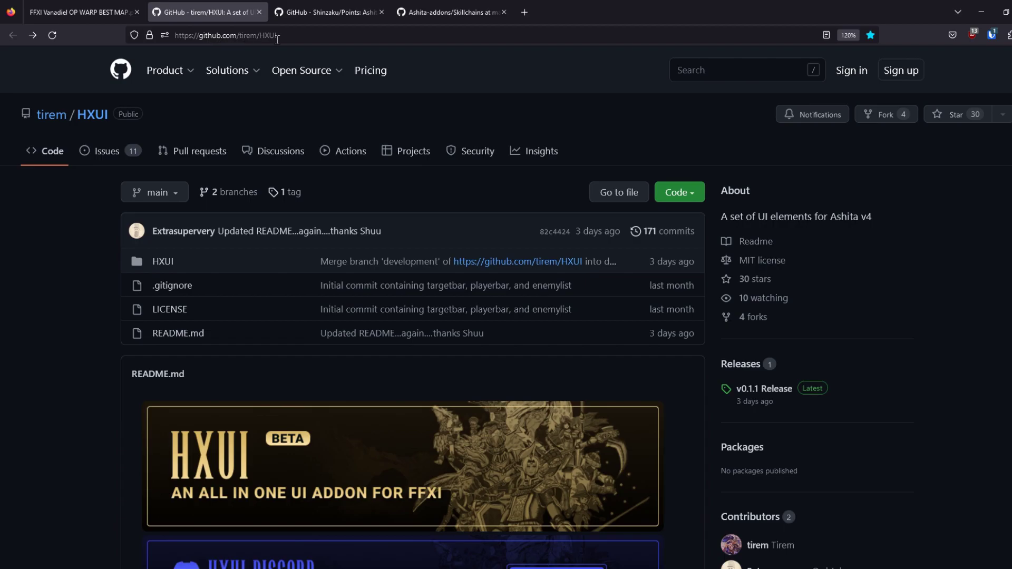
scroll("down", 3)
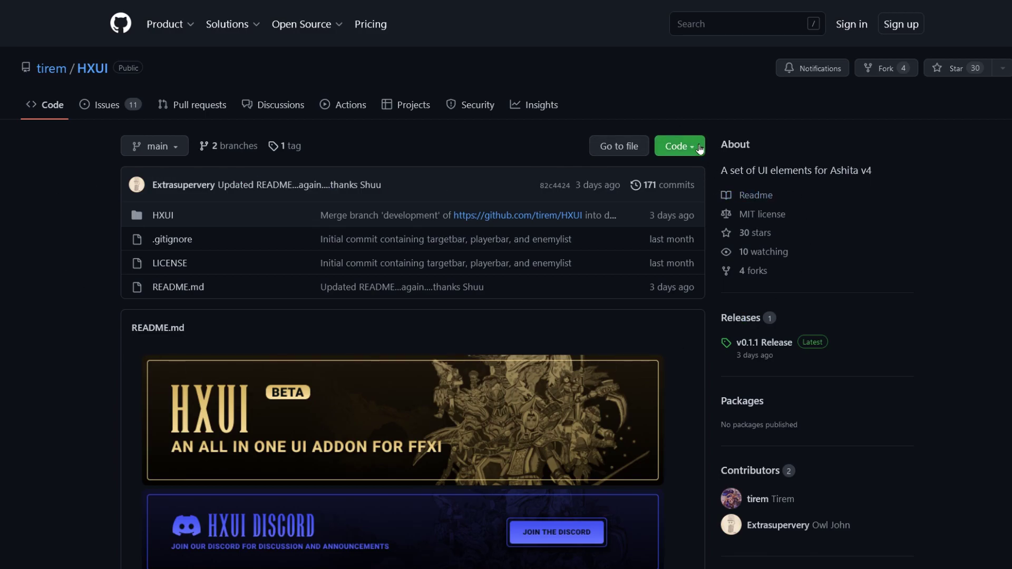
left_click(676, 146)
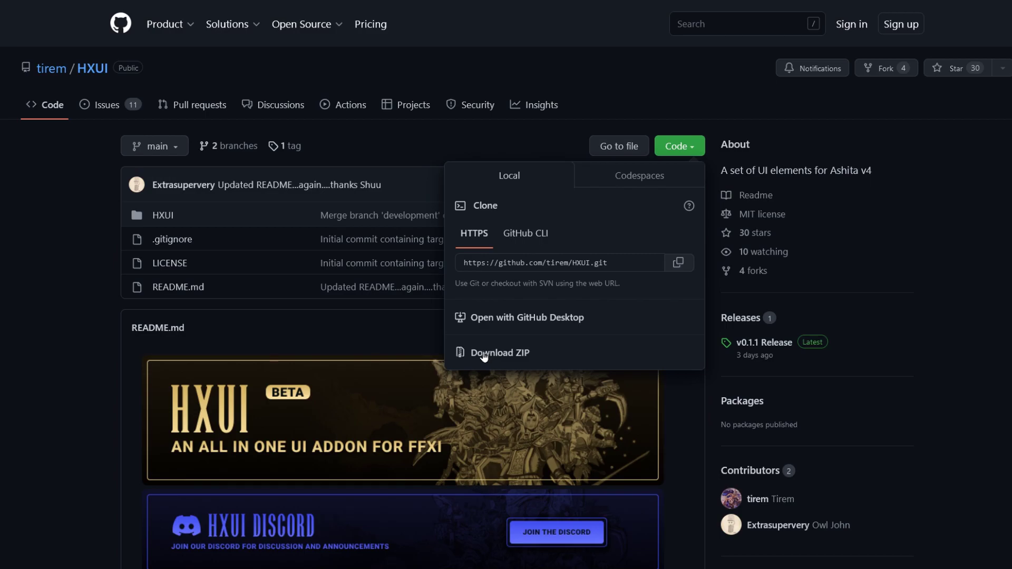
mouse_move(469, 310)
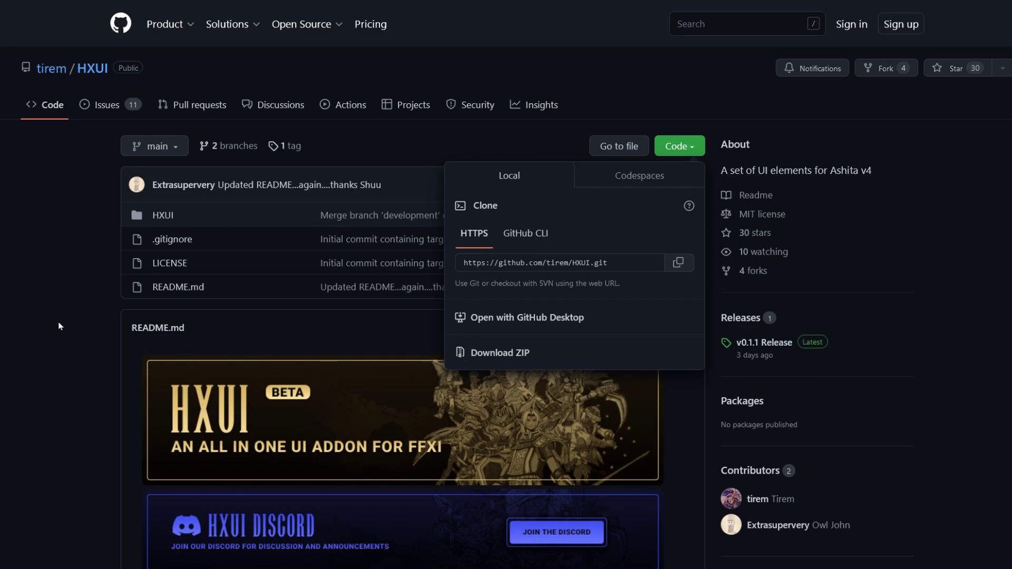
scroll("down", 3)
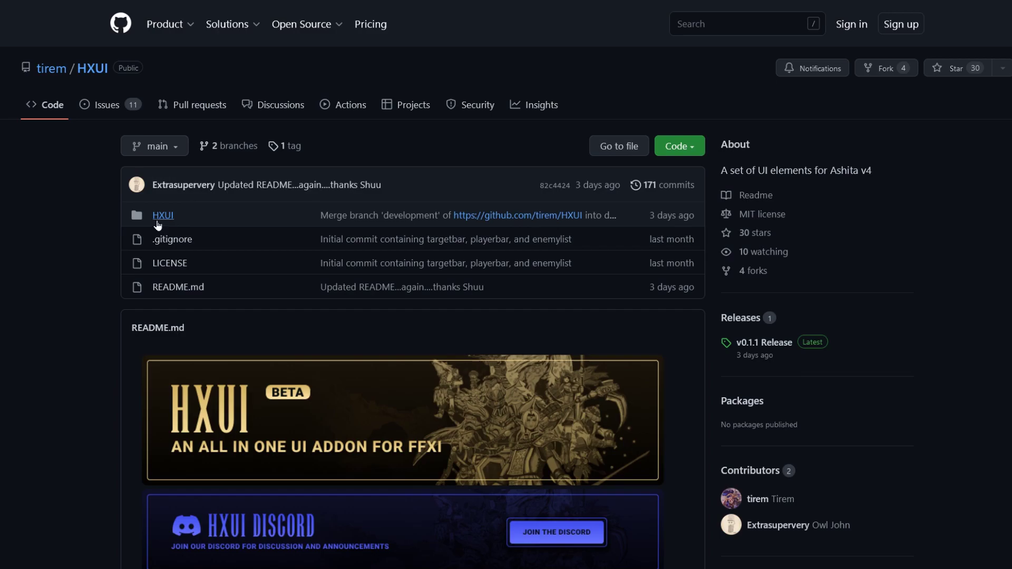
- Scroll to the HXUI INSTALLATION section and highlight the HXUI folder name
scroll("down", 3)
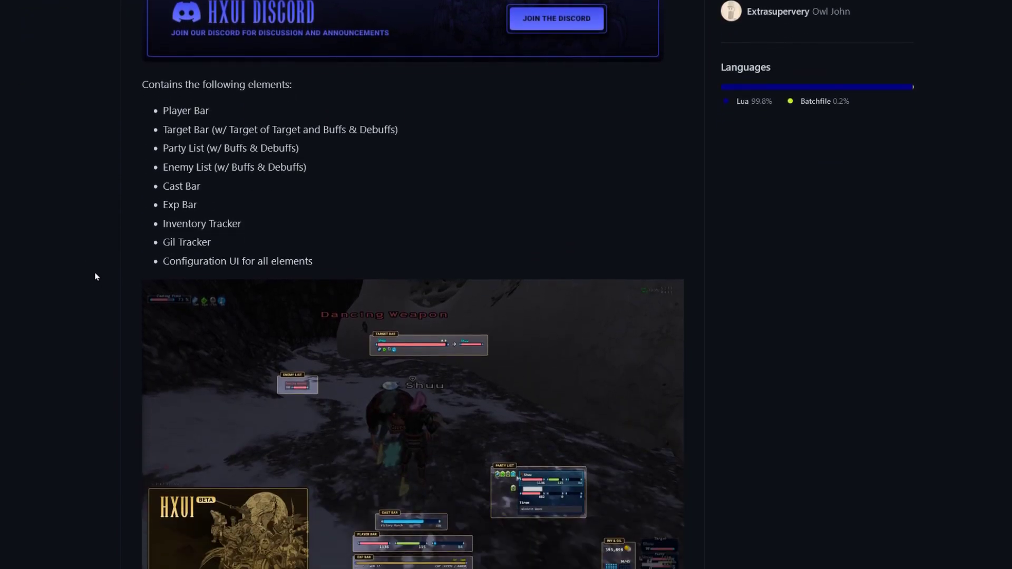
scroll("down", 3)
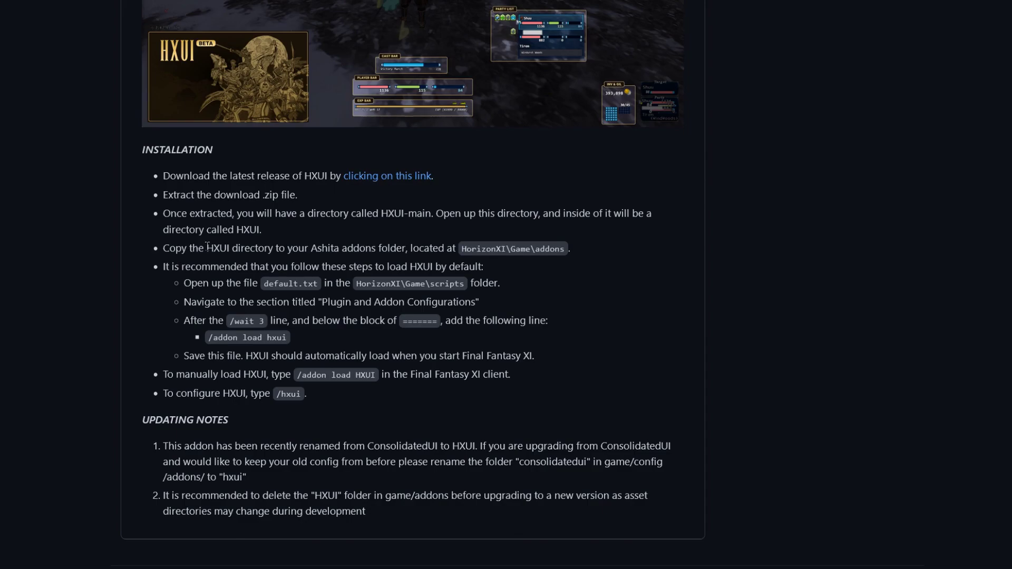
double_click(216, 248)
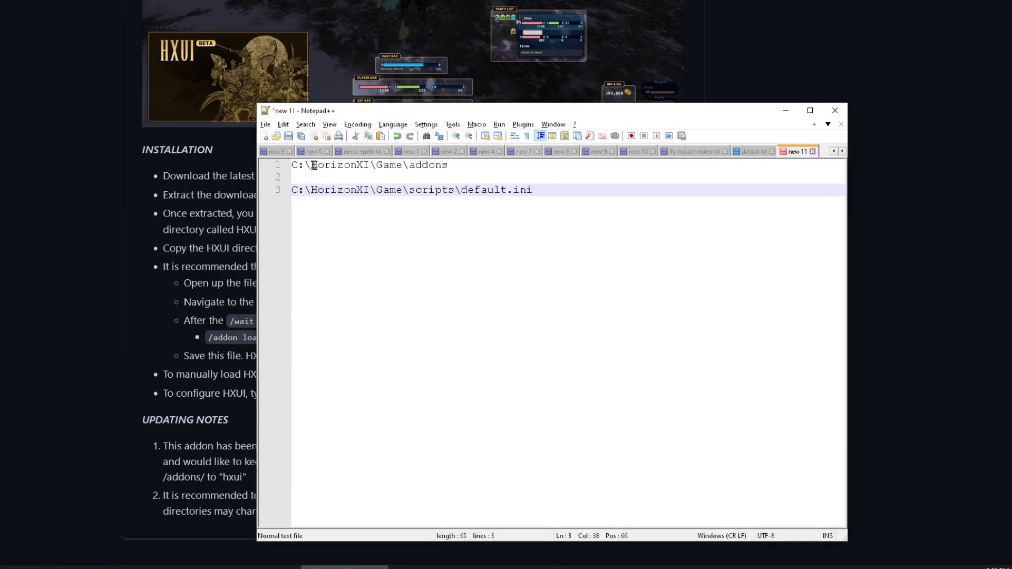
- Point out the addons folder path in the note, then bring up default.txt
double_click(339, 164)
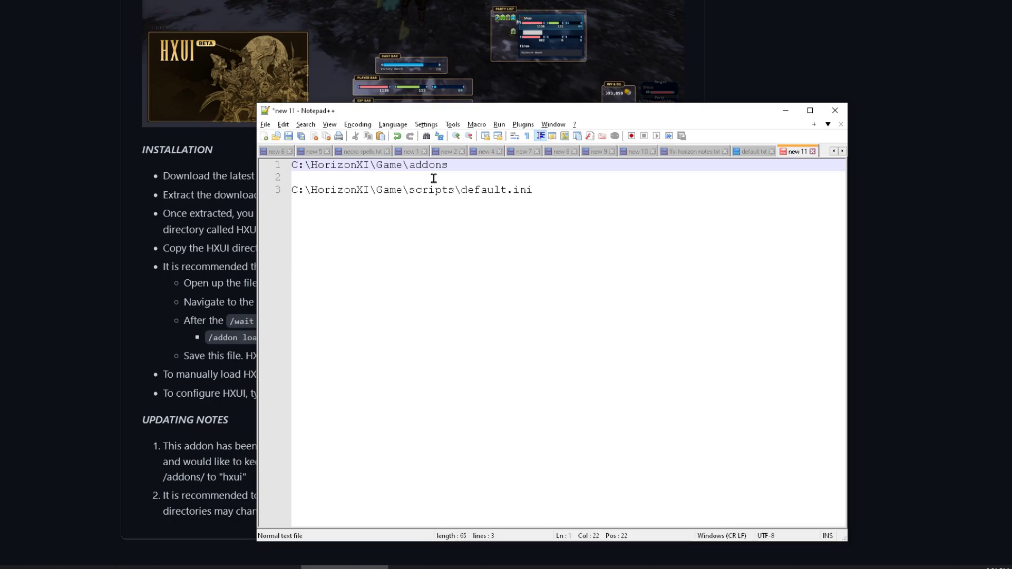
left_click(448, 165)
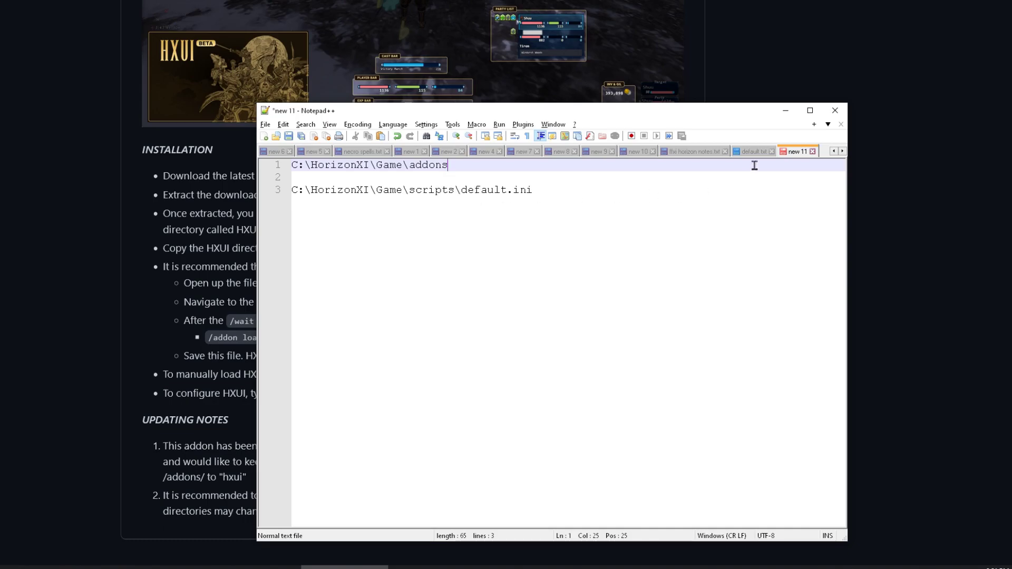
left_click(751, 151)
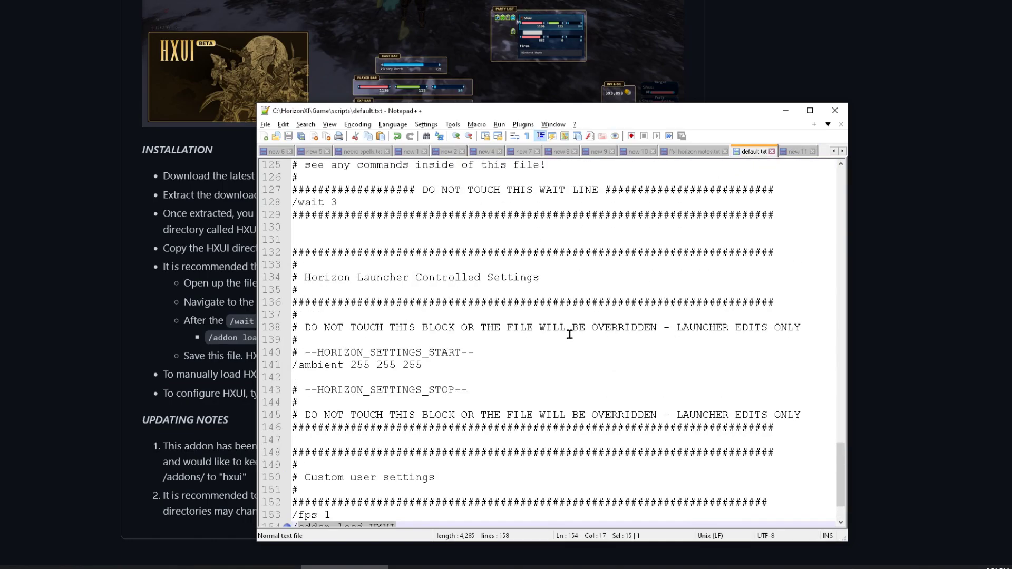
scroll("down", 3)
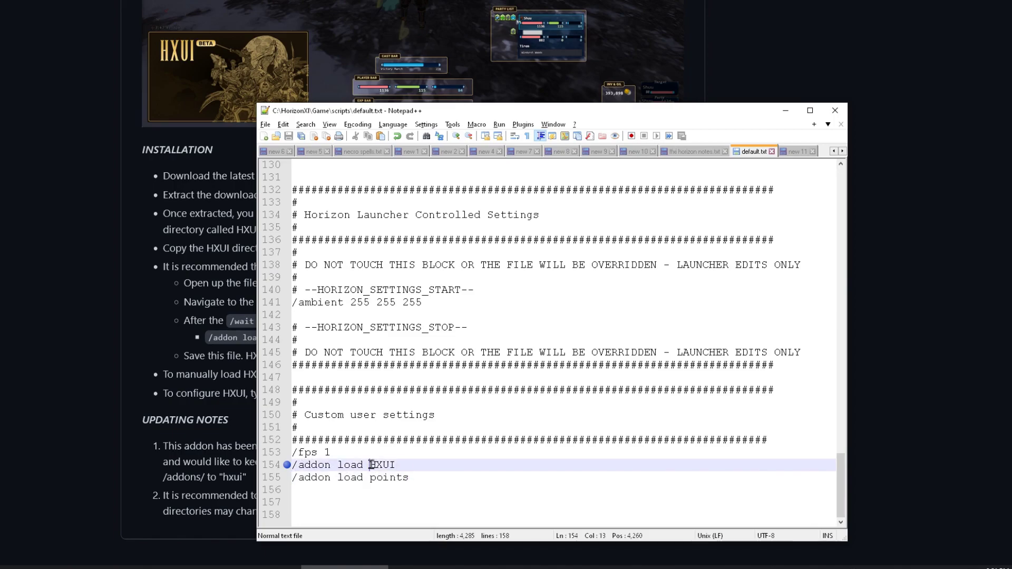
double_click(382, 465)
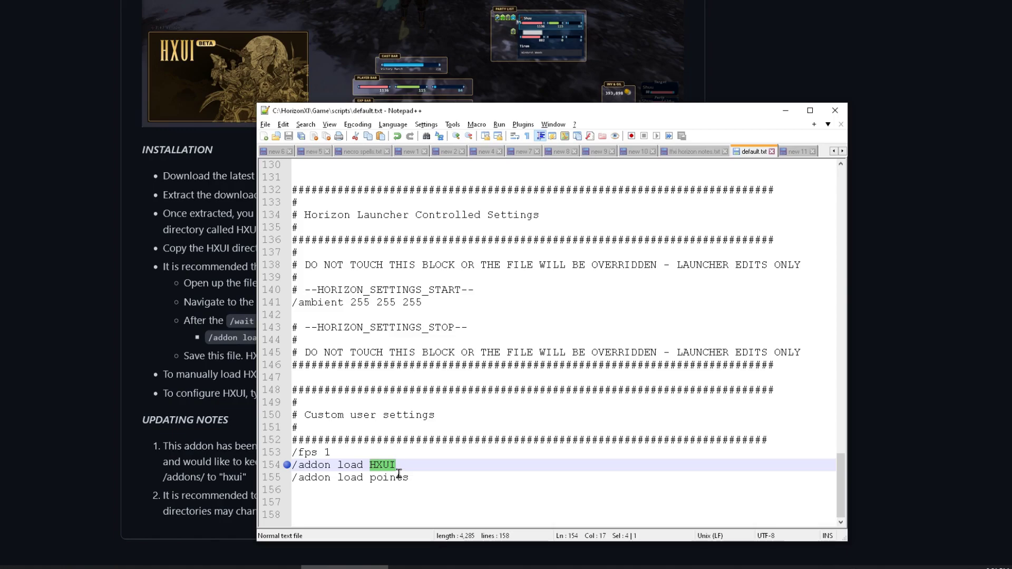
left_click(399, 466)
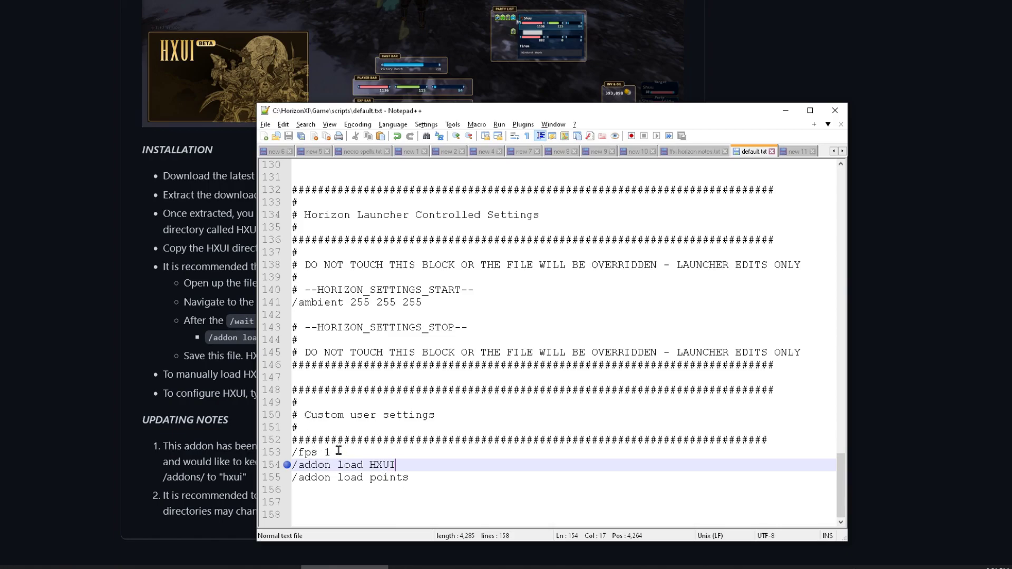
left_click(294, 452)
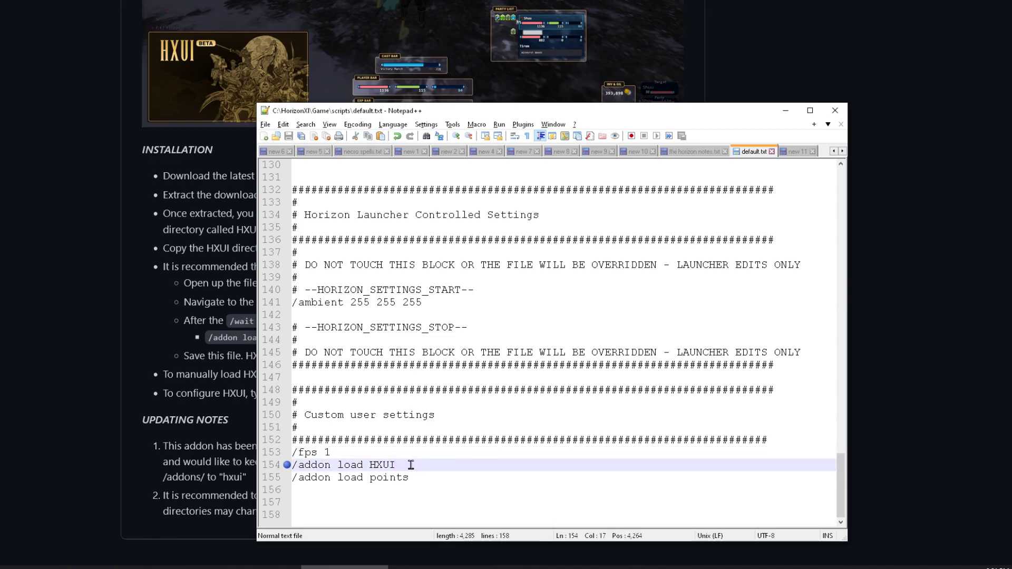
left_click(426, 478)
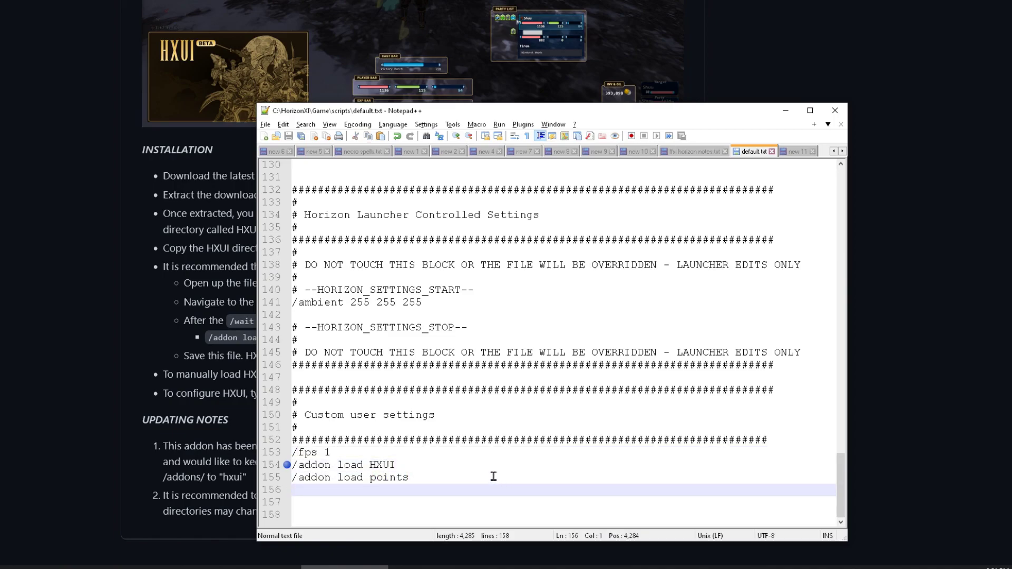
mouse_move(486, 353)
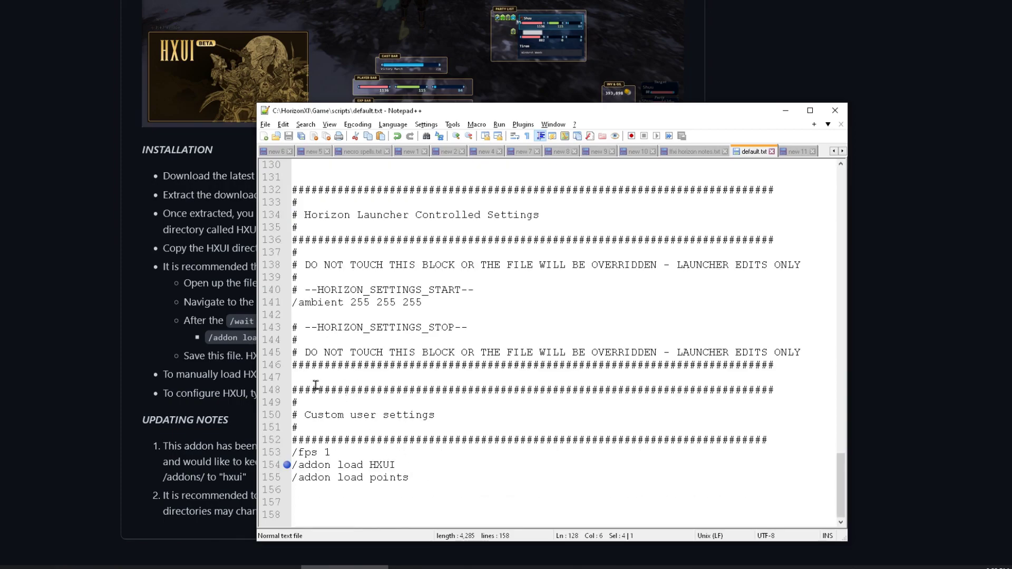
- Highlight the Custom user settings block in default.txt before returning to Firefox
left_click_drag(296, 227, 342, 390)
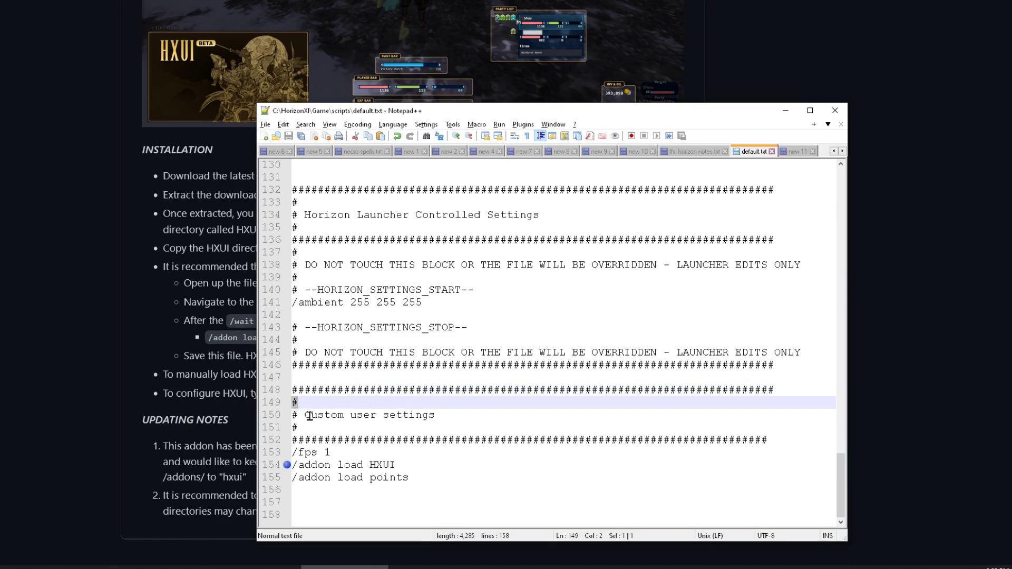
double_click(325, 415)
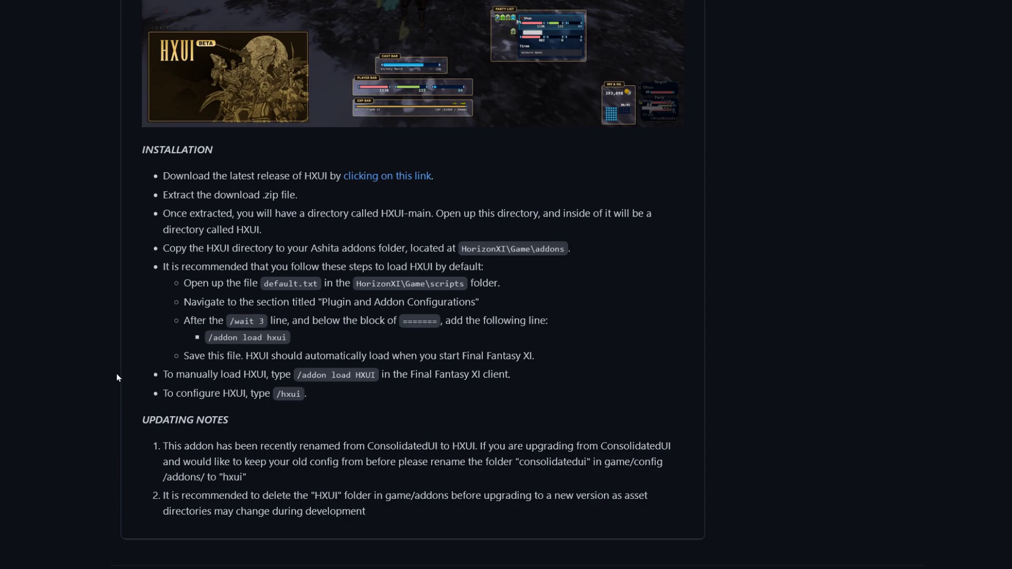
mouse_move(103, 370)
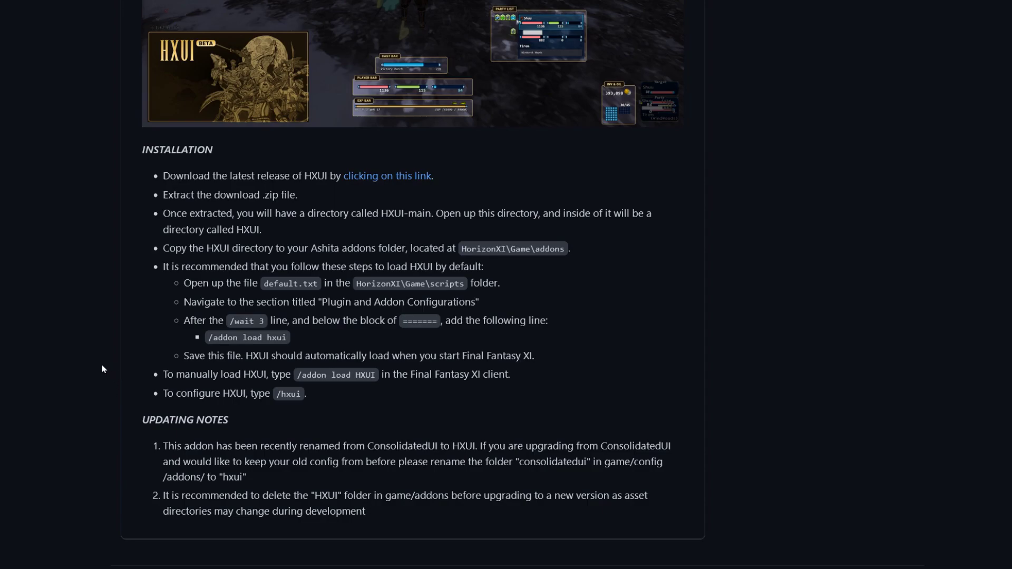
mouse_move(94, 335)
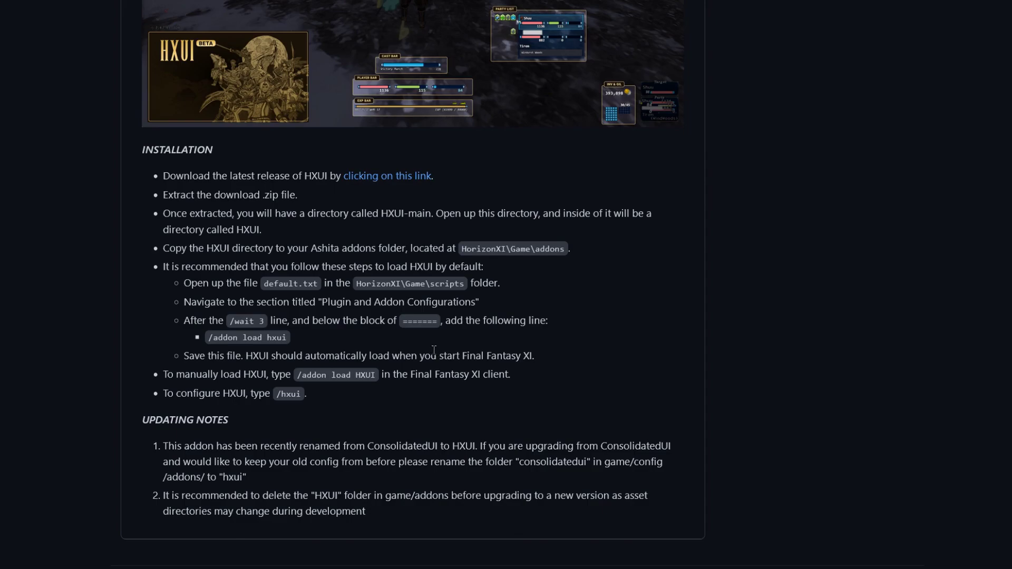
mouse_move(434, 351)
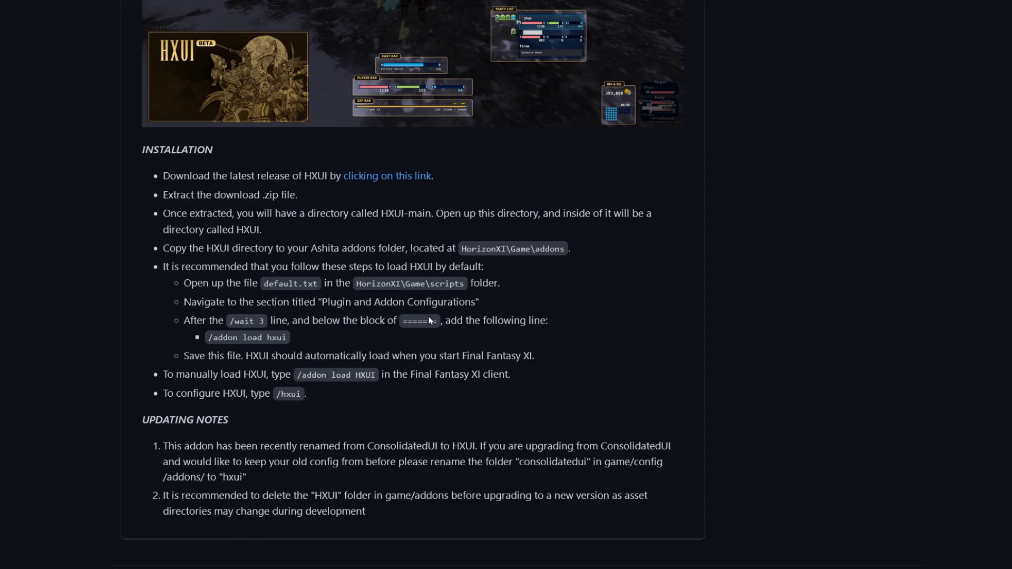
mouse_move(274, 9)
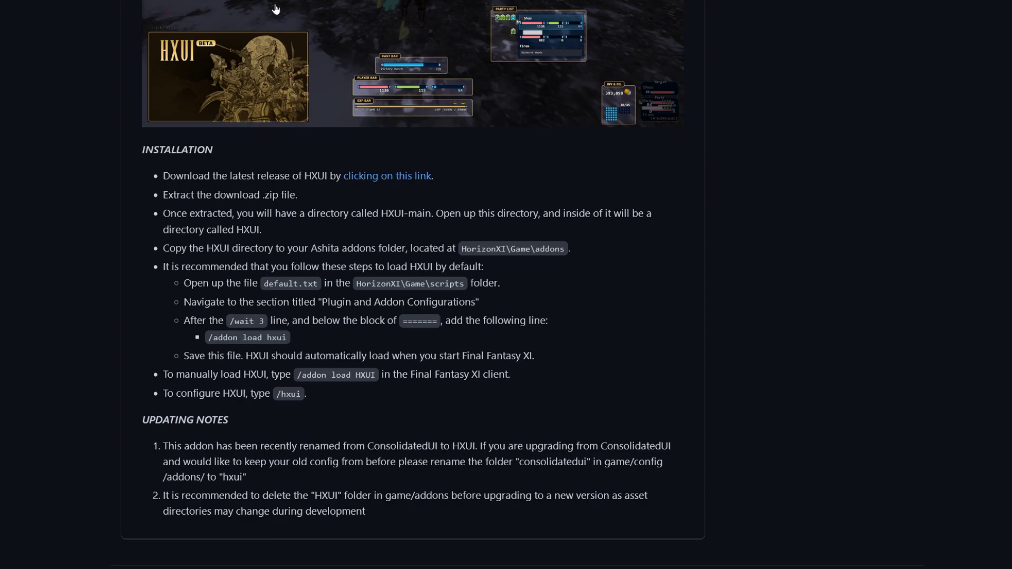
- Review the Points README, highlighting 'Only for Ashita v4', then view Ivaar's Ashita-addons repo
left_click(329, 12)
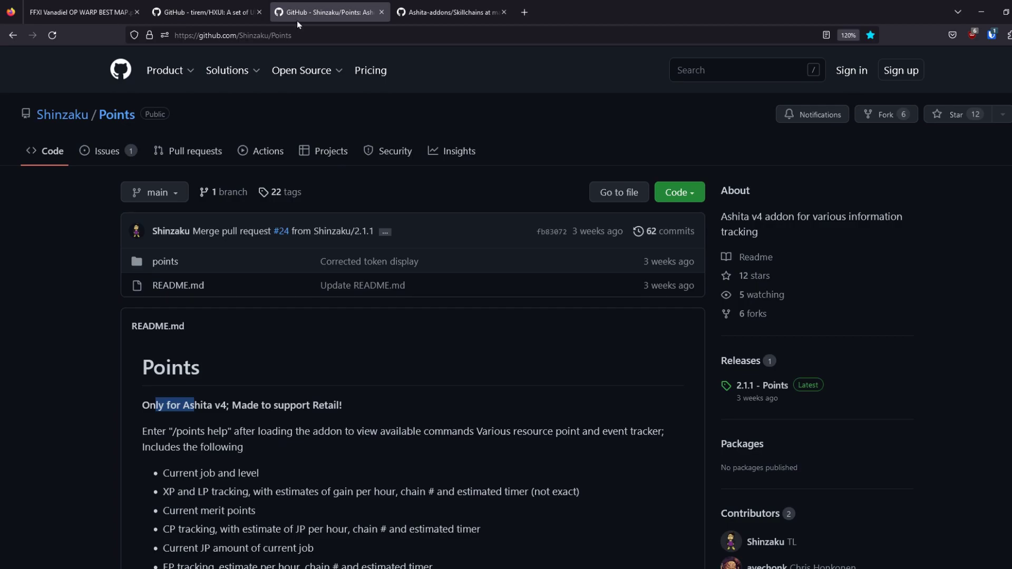
scroll("down", 3)
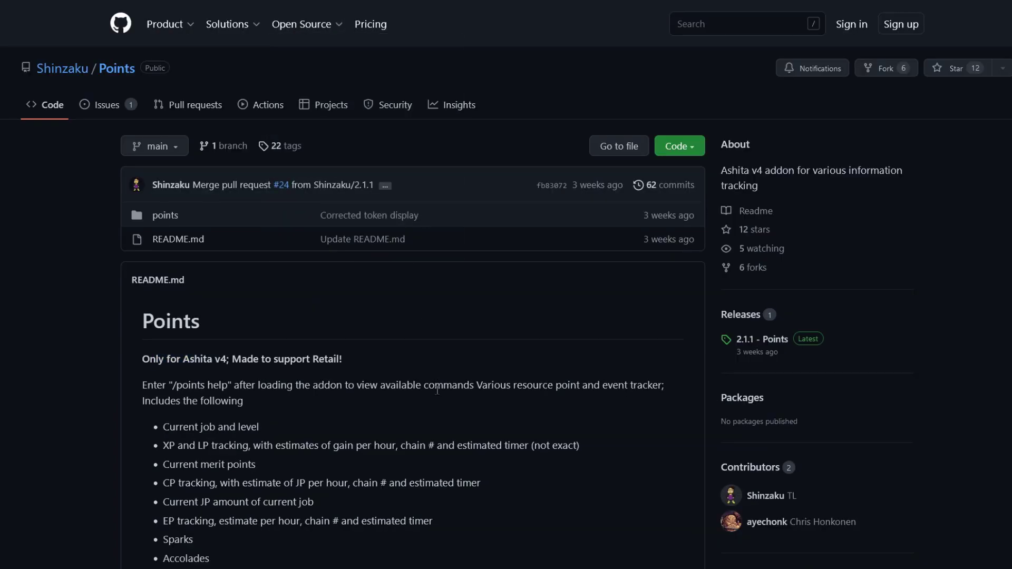
mouse_move(419, 362)
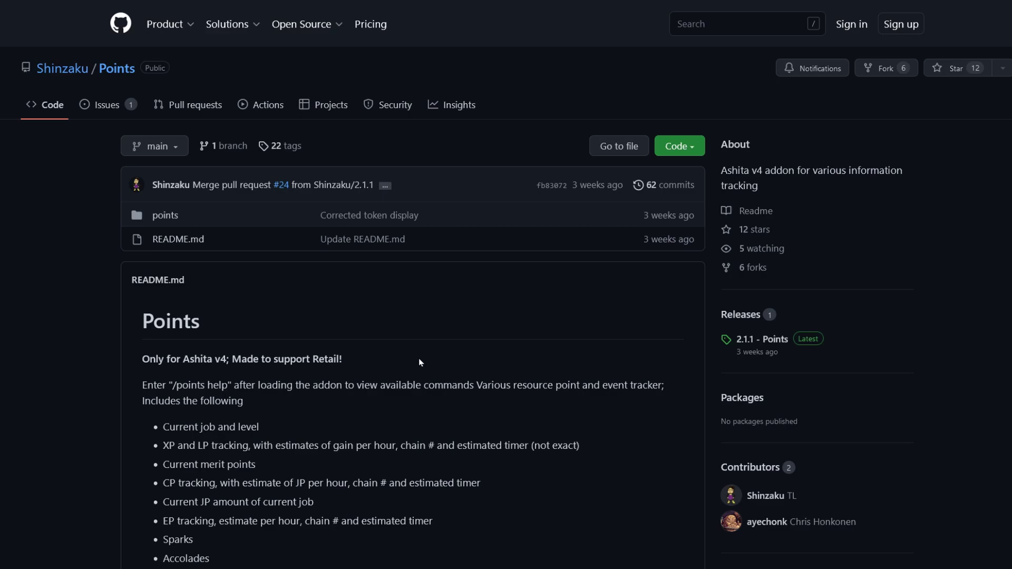
mouse_move(405, 348)
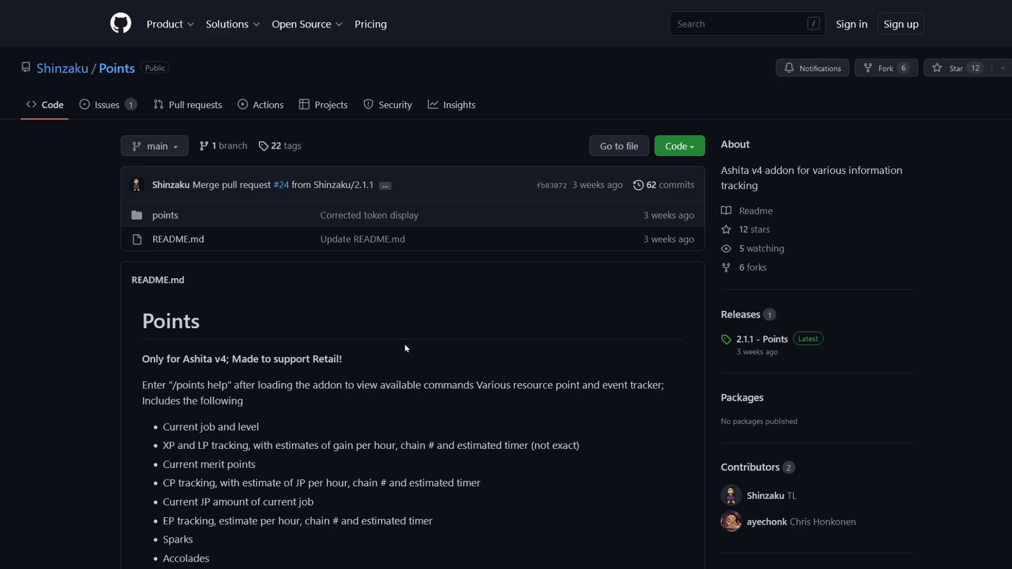
mouse_move(268, 9)
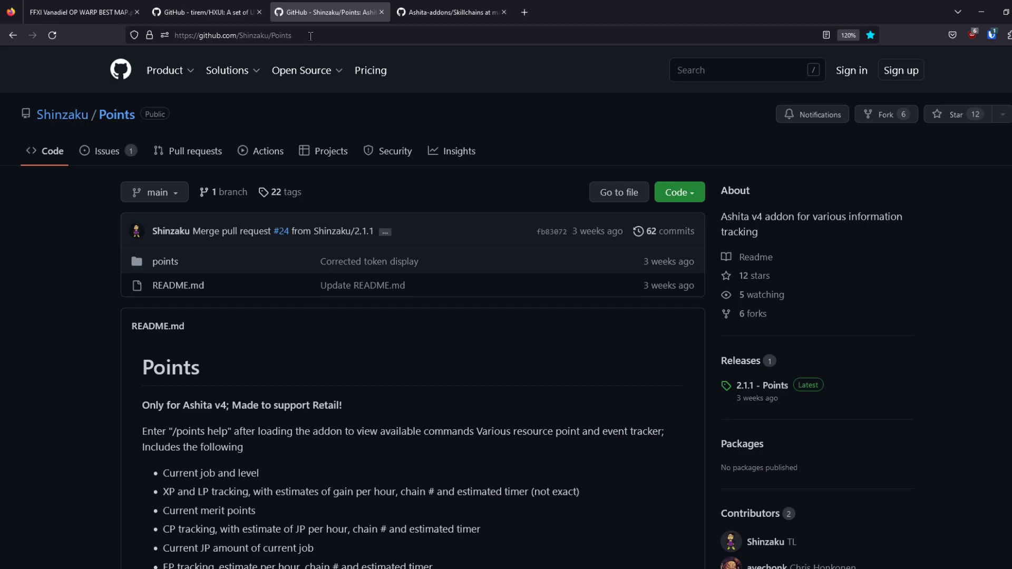
scroll("down", 3)
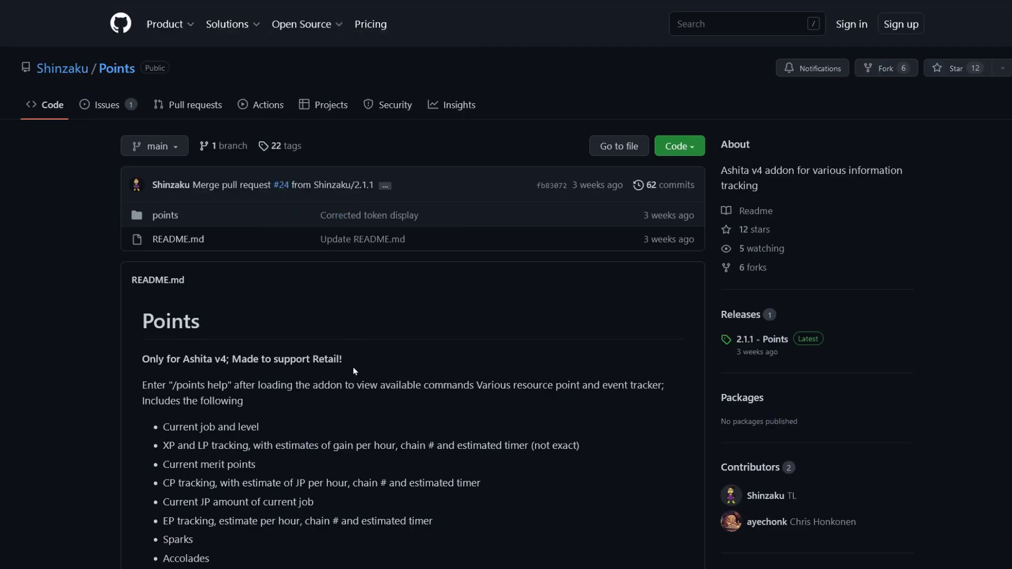
mouse_move(200, 363)
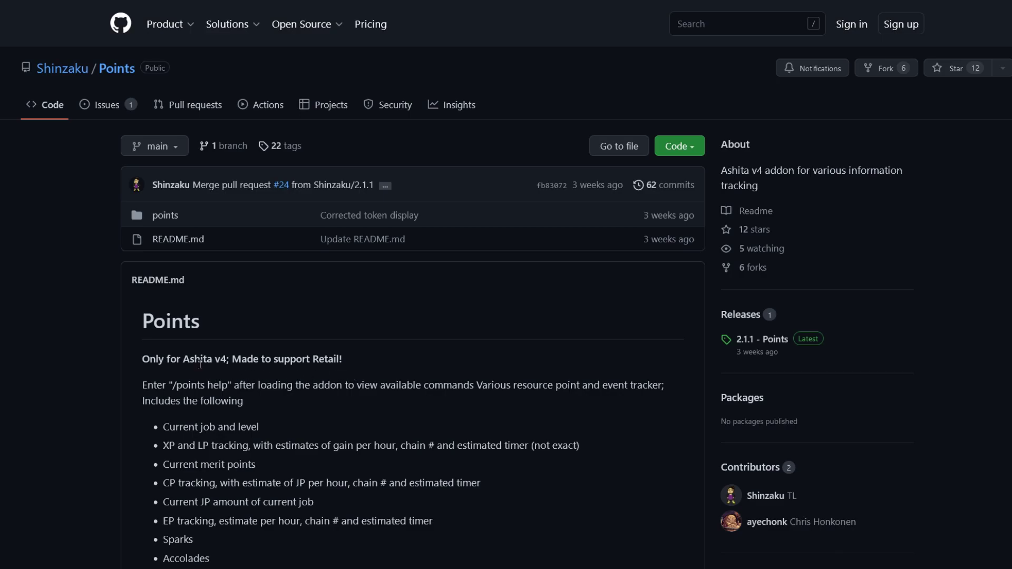
double_click(198, 359)
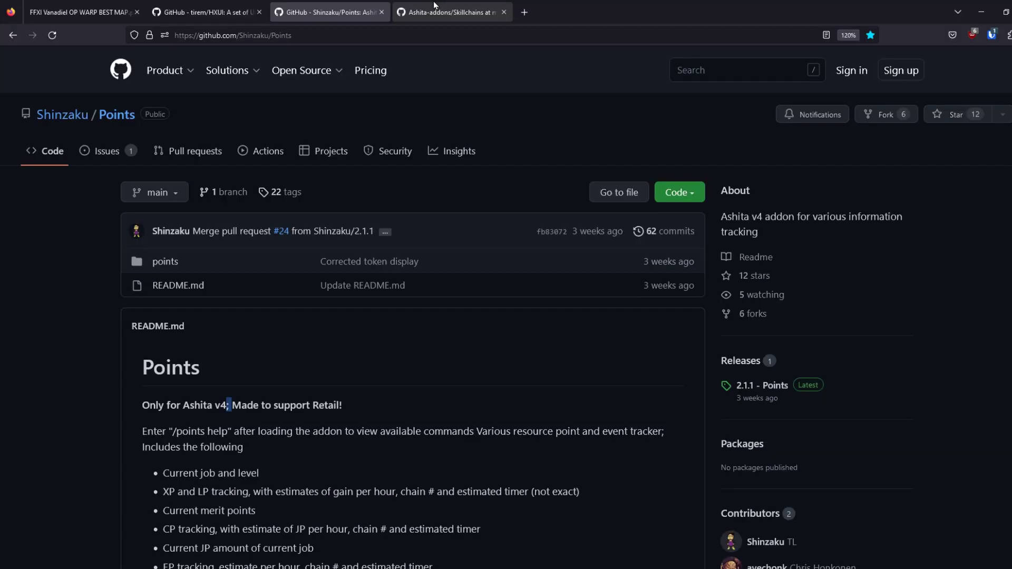
left_click(449, 12)
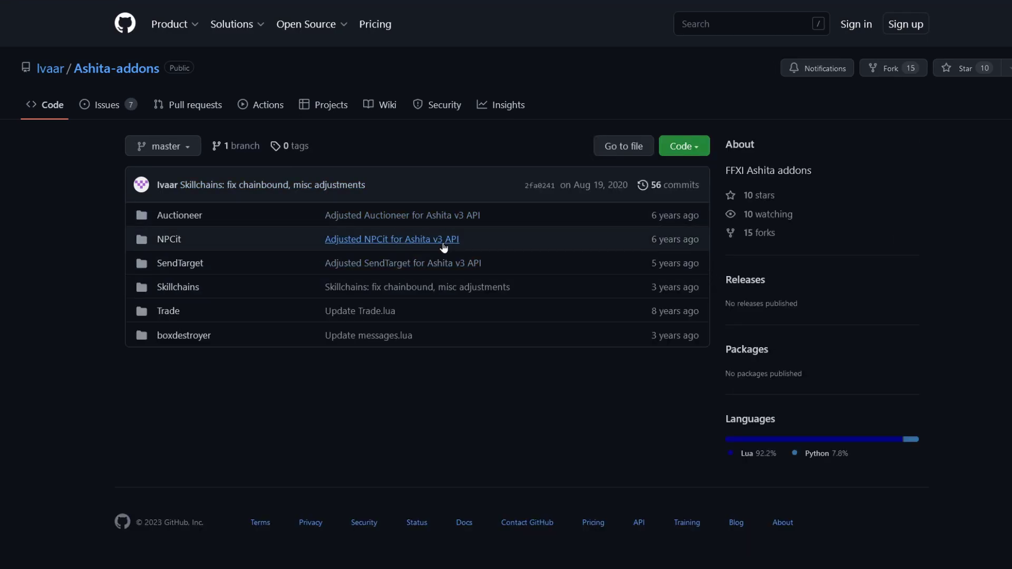
mouse_move(516, 269)
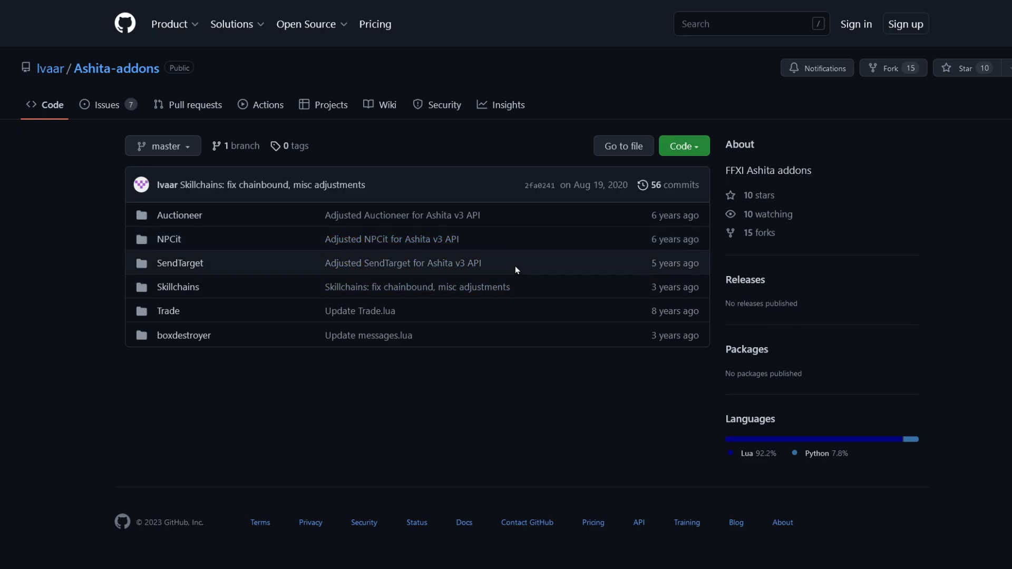
mouse_move(509, 256)
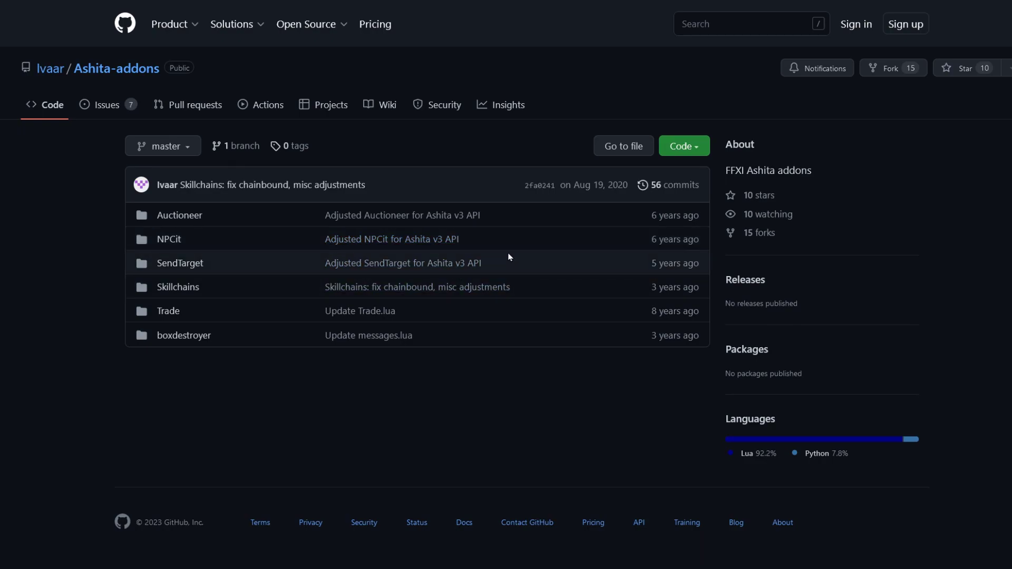
mouse_move(402, 263)
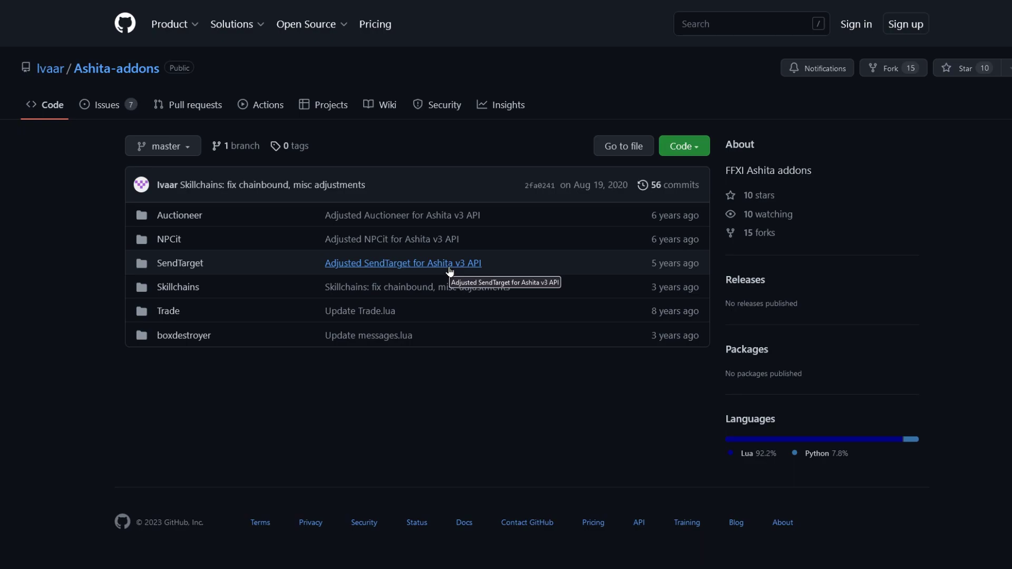
mouse_move(426, 282)
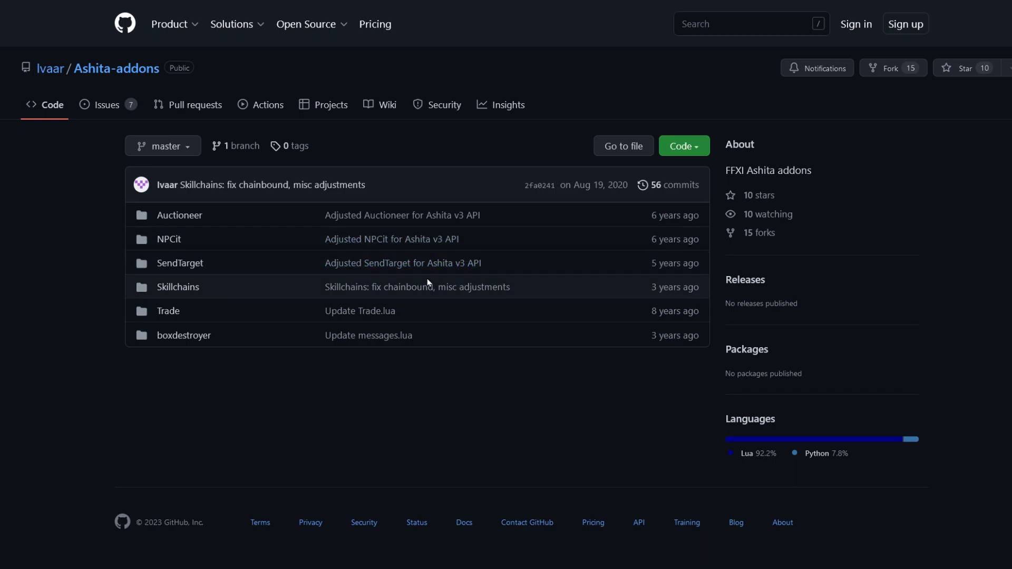
mouse_move(417, 287)
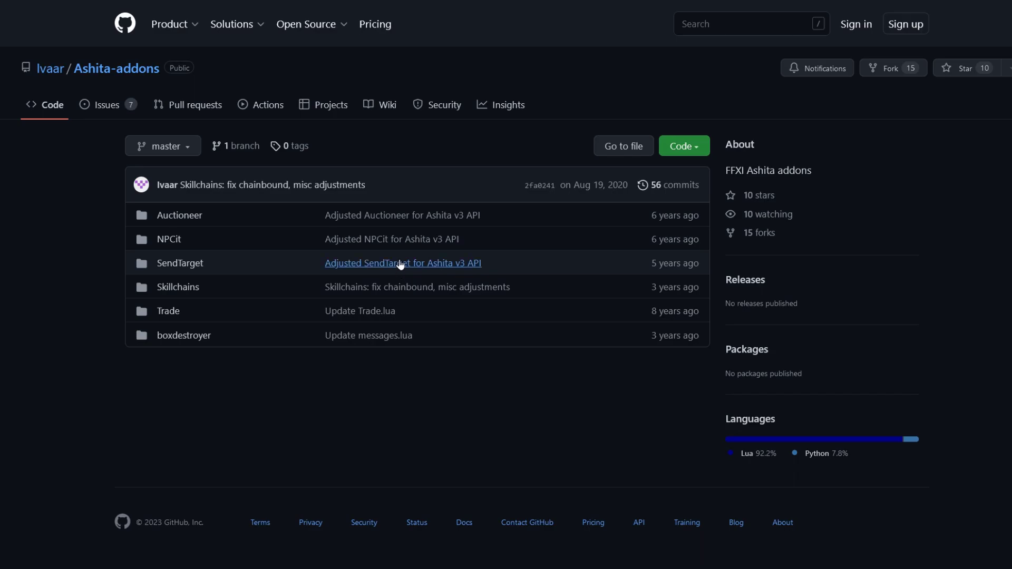
mouse_move(418, 287)
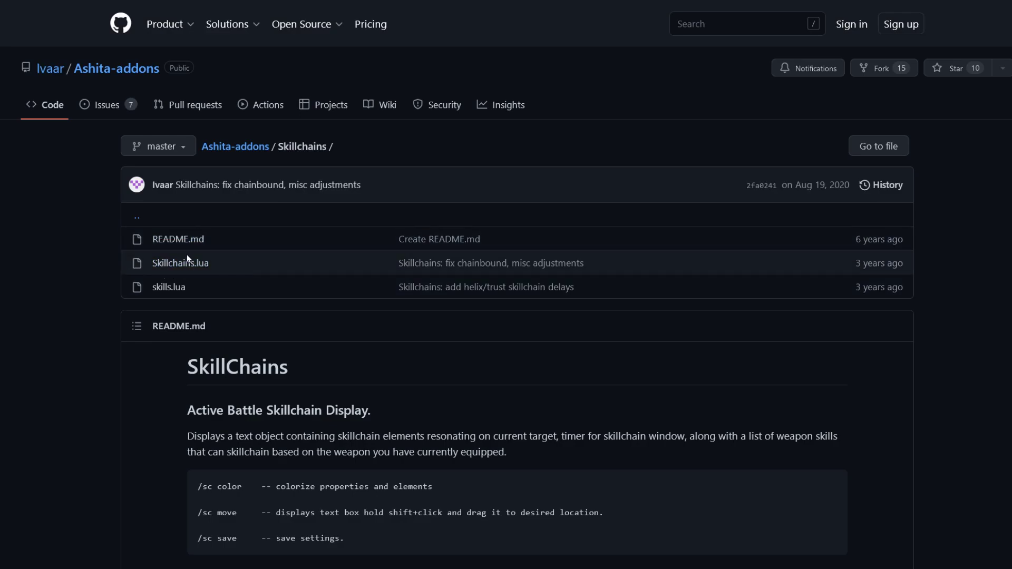
mouse_move(180, 263)
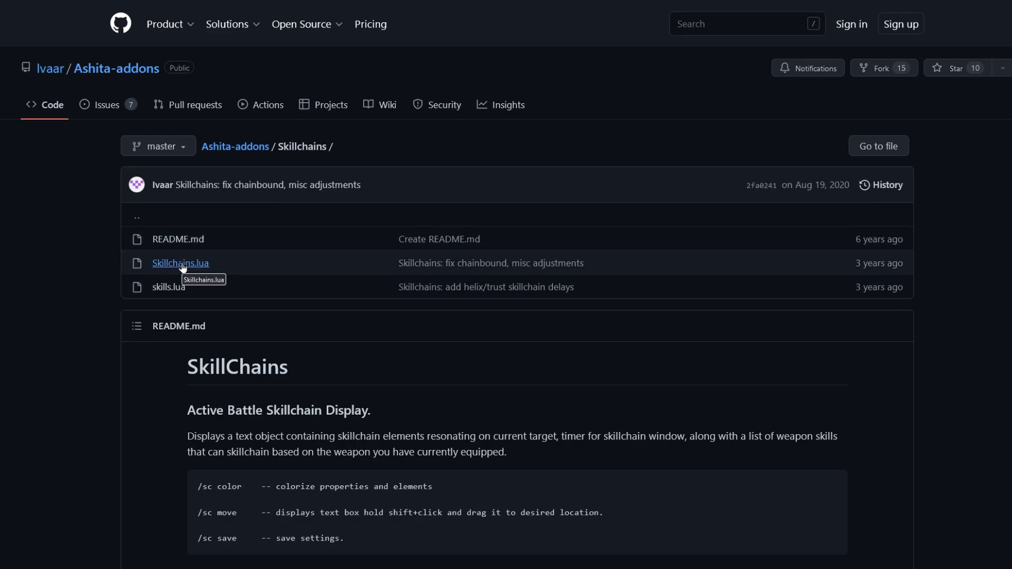
scroll("down", 3)
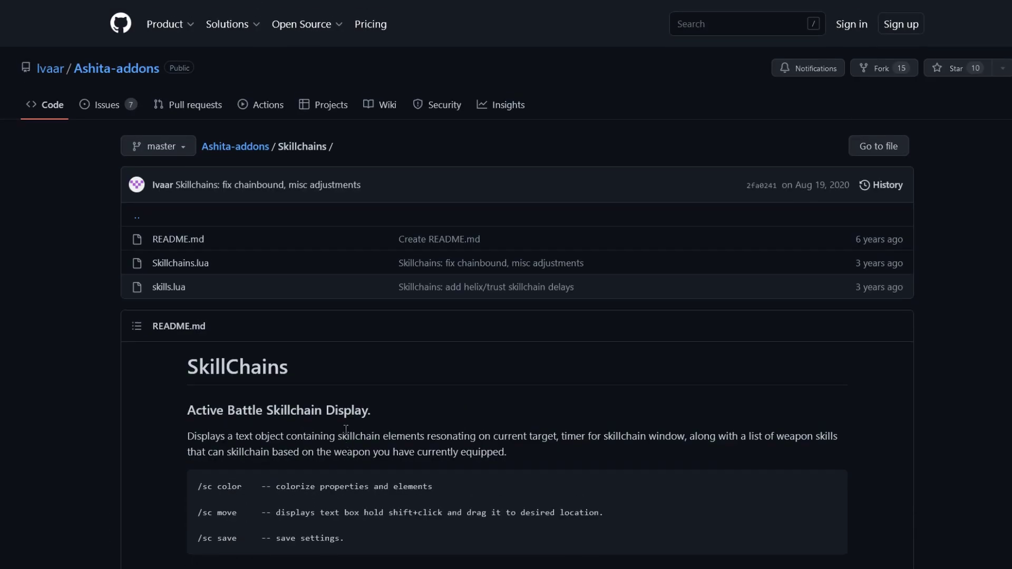
mouse_move(323, 393)
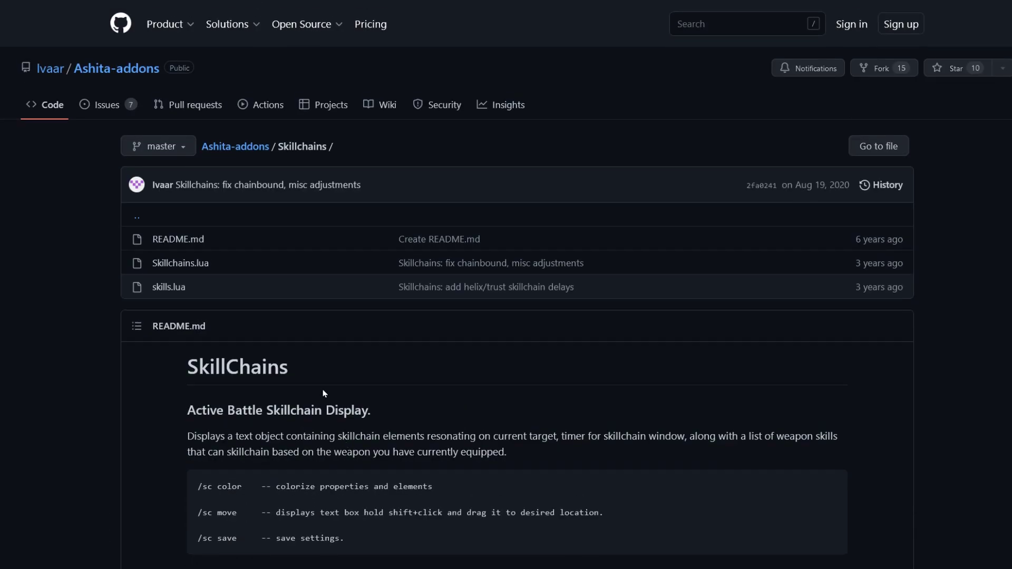
mouse_move(256, 334)
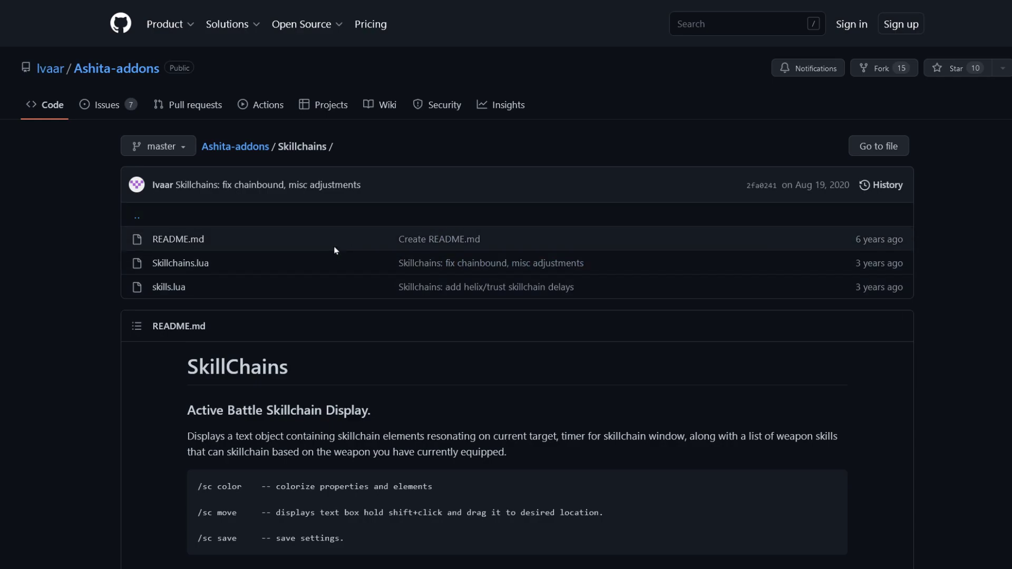
mouse_move(328, 252)
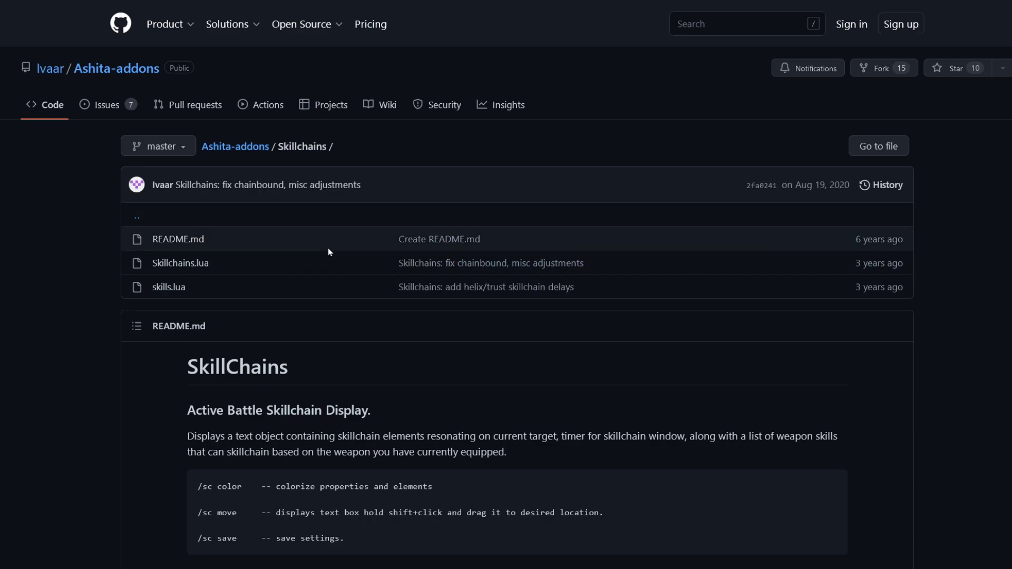
mouse_move(321, 239)
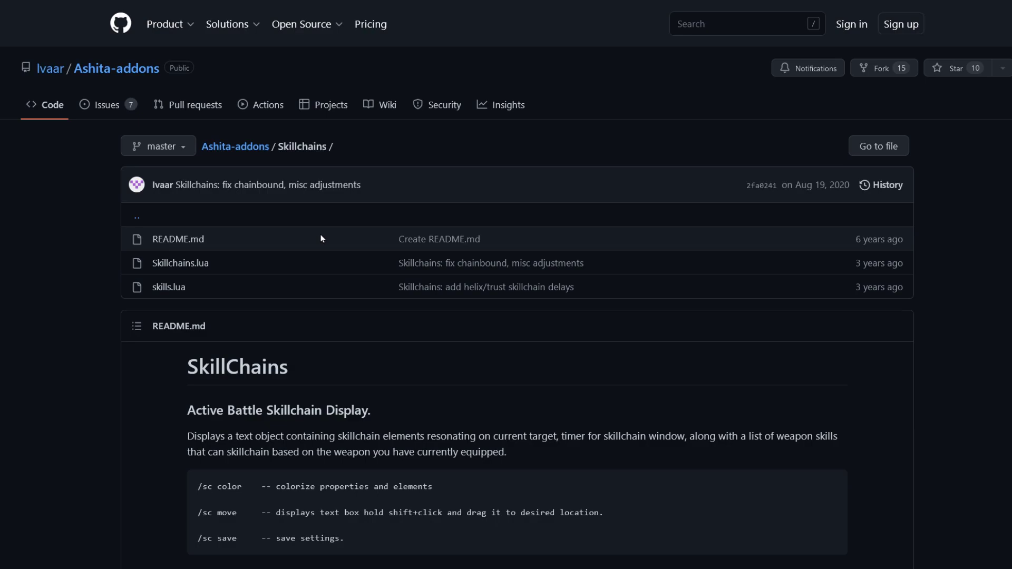
mouse_move(324, 265)
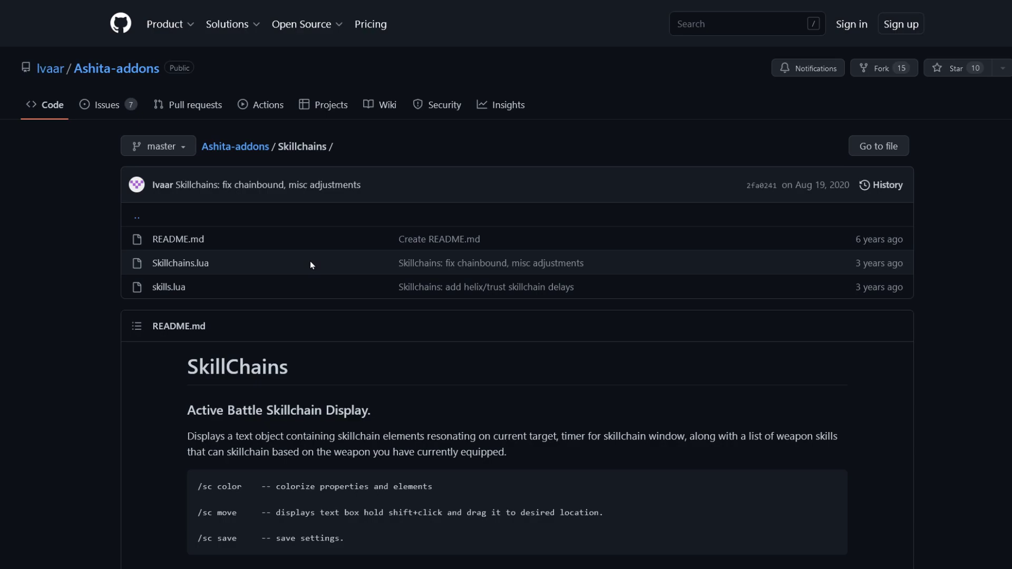
mouse_move(329, 253)
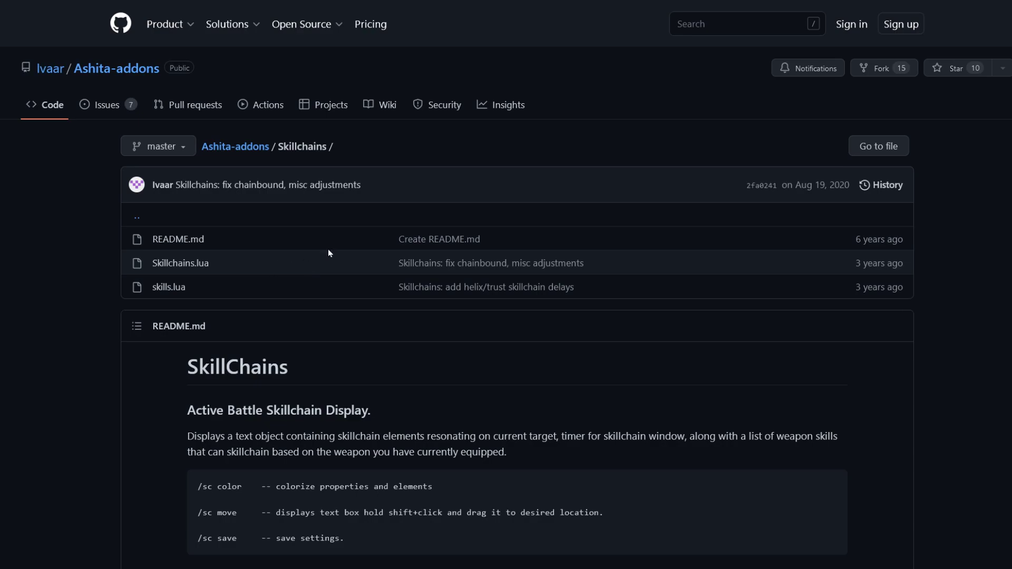
mouse_move(373, 263)
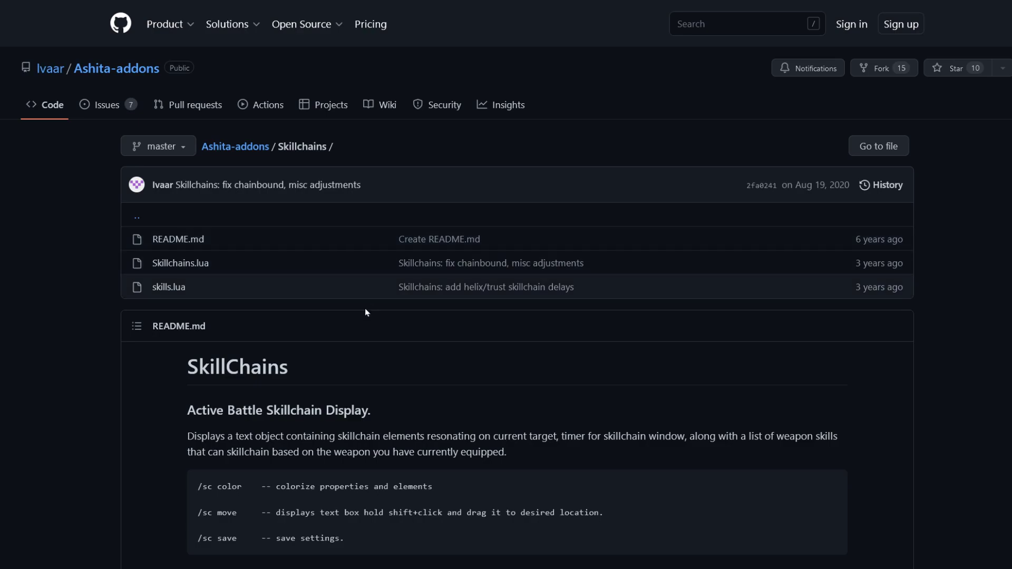
mouse_move(353, 431)
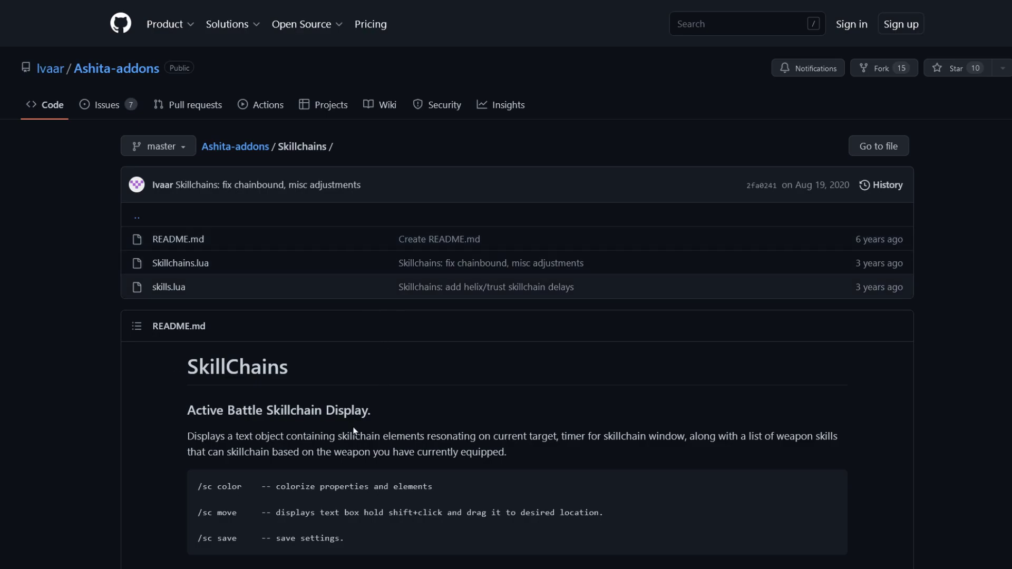
mouse_move(343, 283)
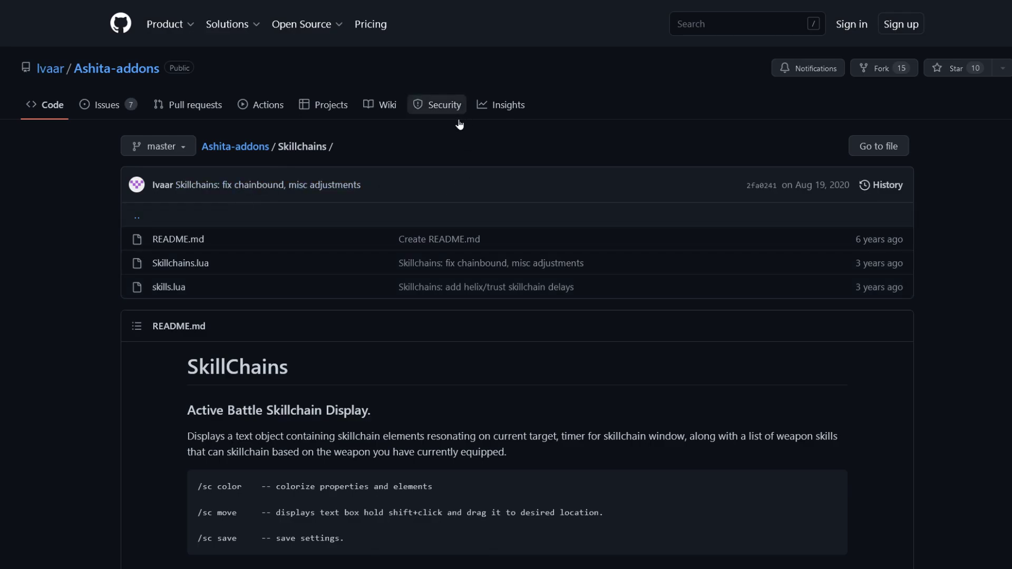
- Scroll through the Shinzaku/Points README feature list of tracked information
left_click(329, 12)
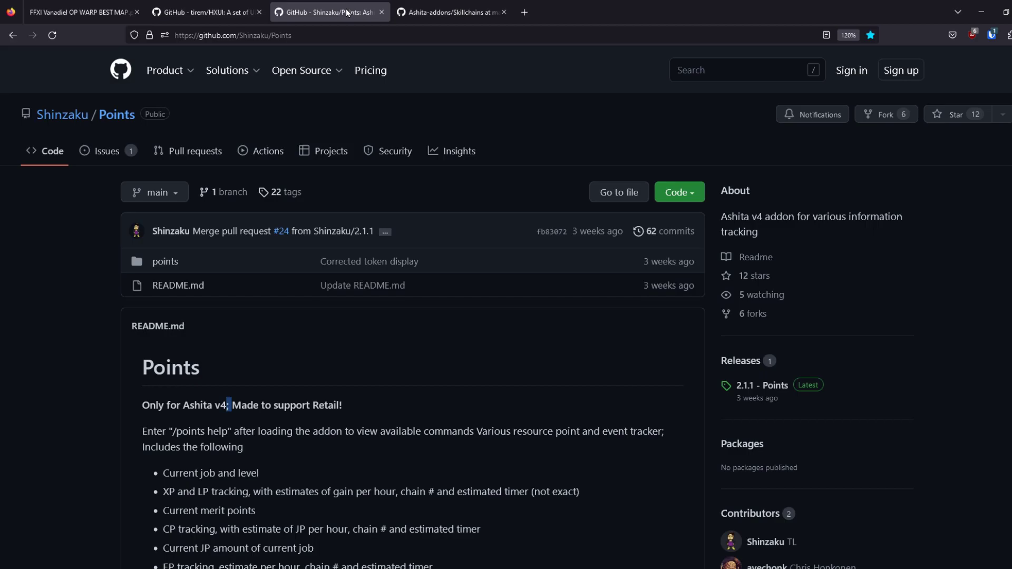
scroll("down", 3)
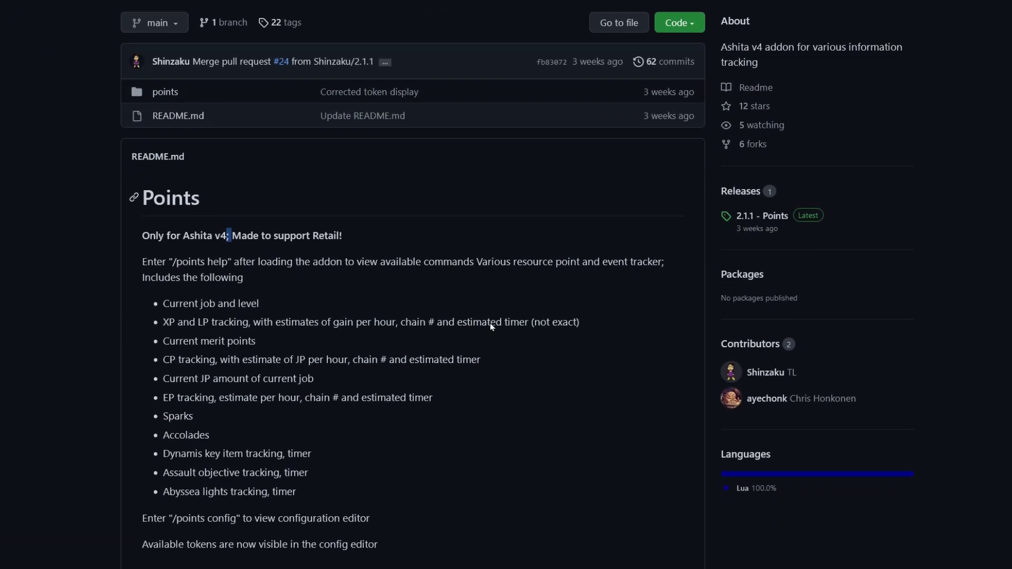
scroll("down", 3)
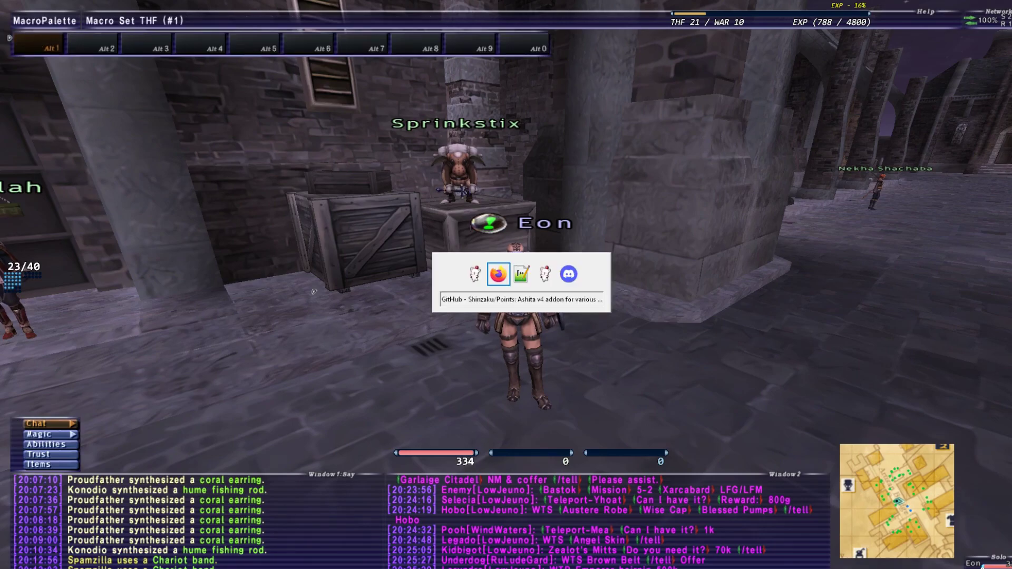
- Append \AddonName to the addons path in 'new 11', then return to default.txt
left_click(520, 274)
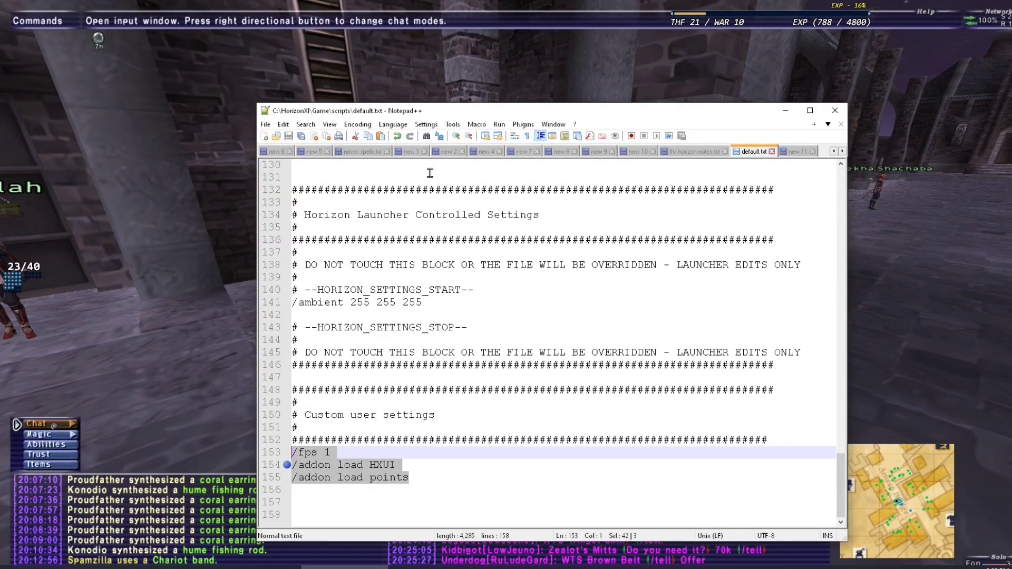
left_click(797, 152)
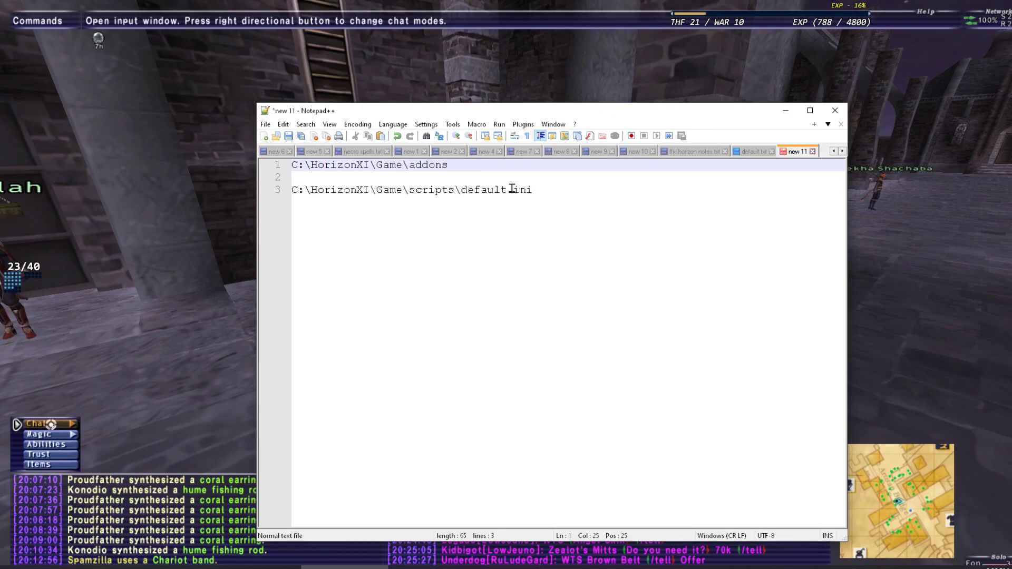
type("\\")
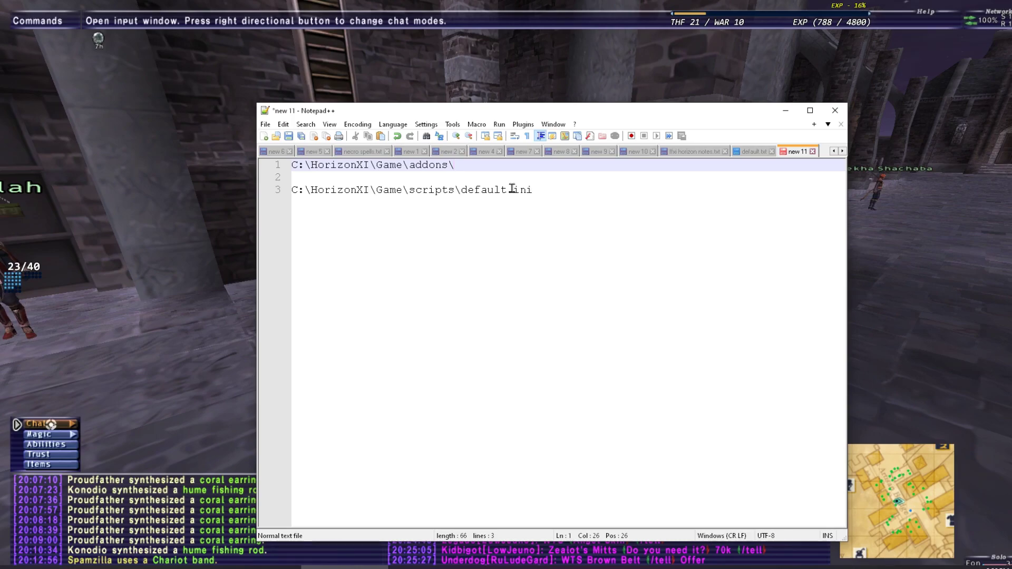
type("Ad")
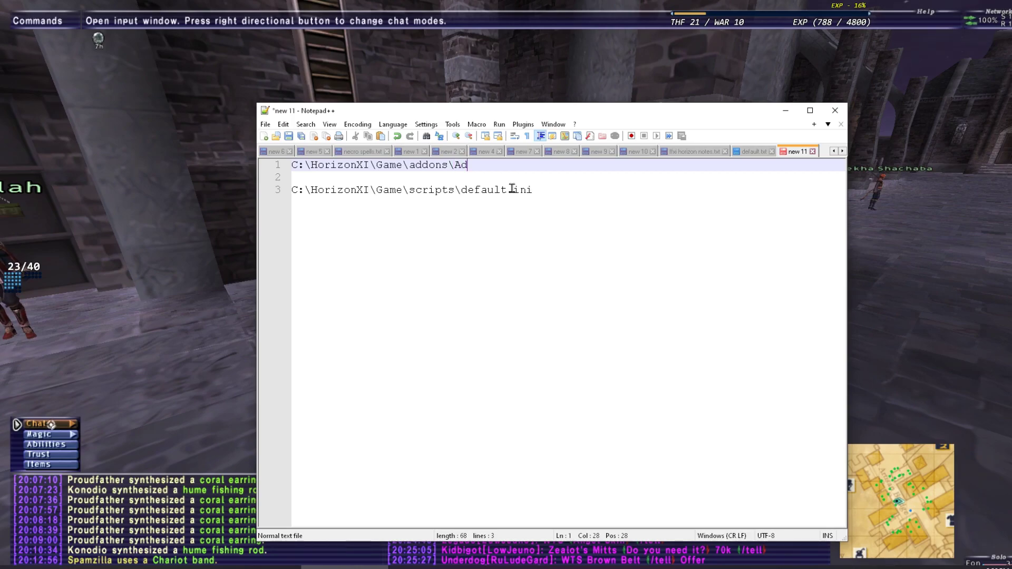
type("don")
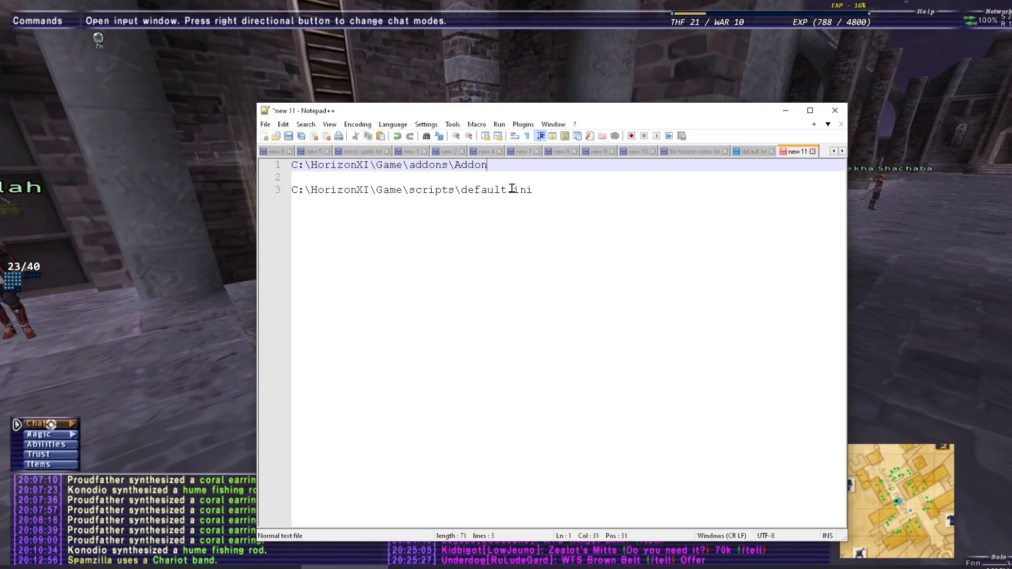
type("Name")
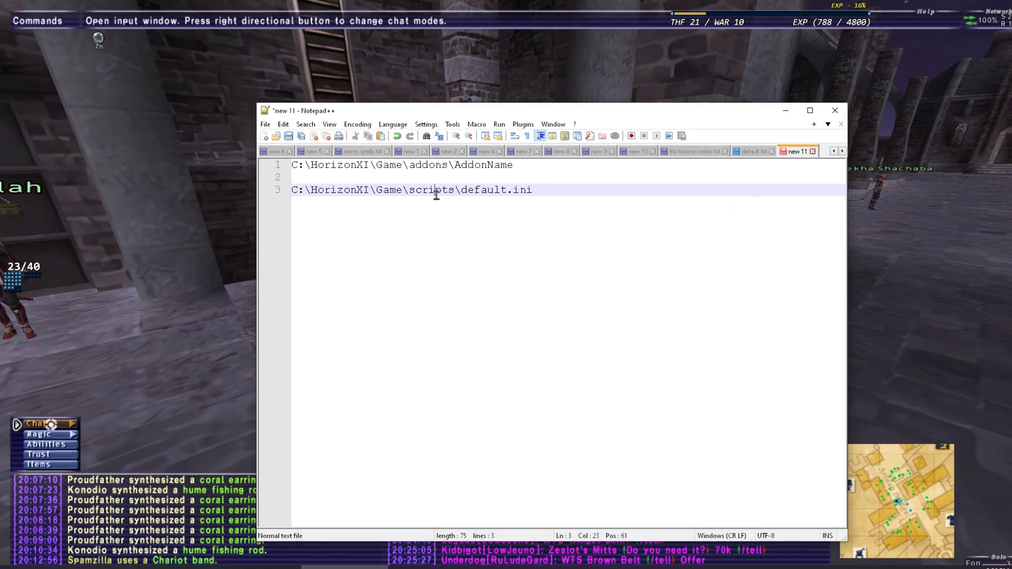
left_click(751, 151)
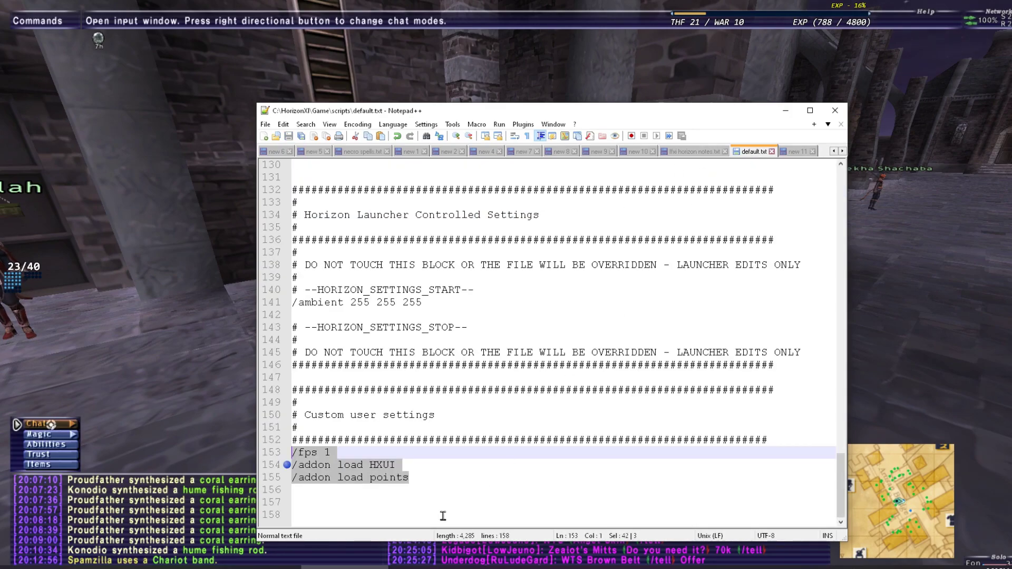
- Type '/addon loa' on a new line below the points load line
type("/")
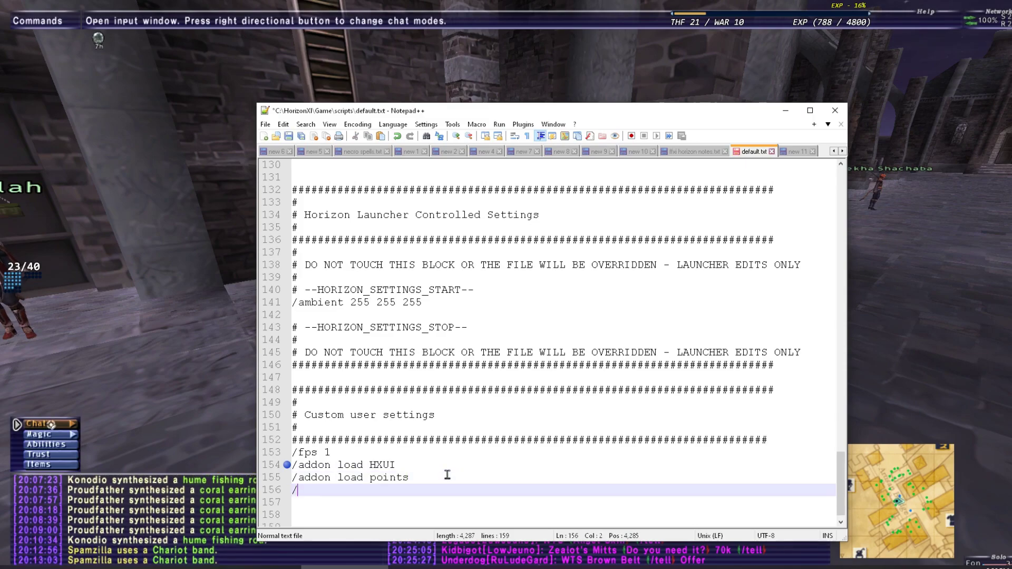
type("la")
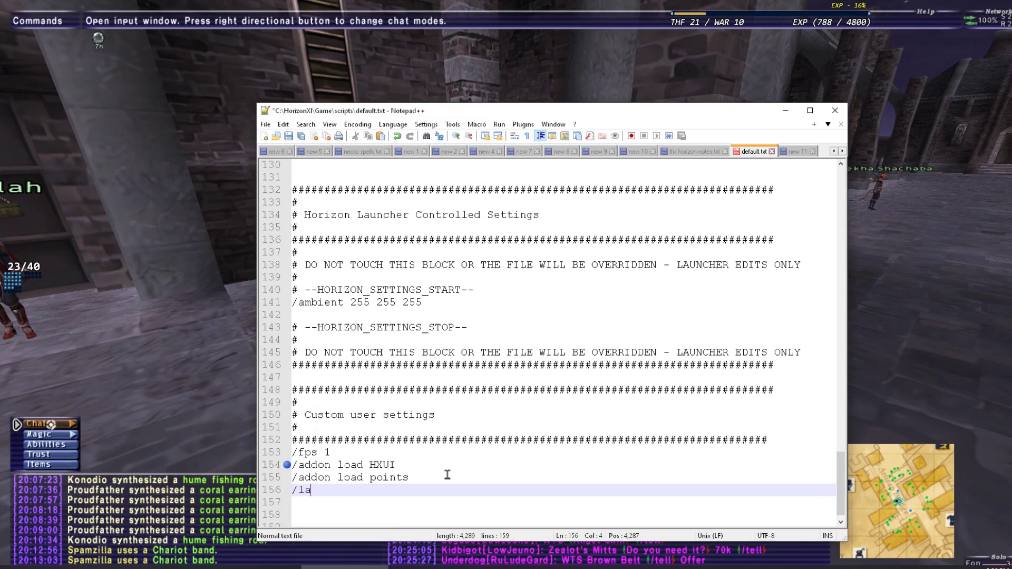
type("ddon loa")
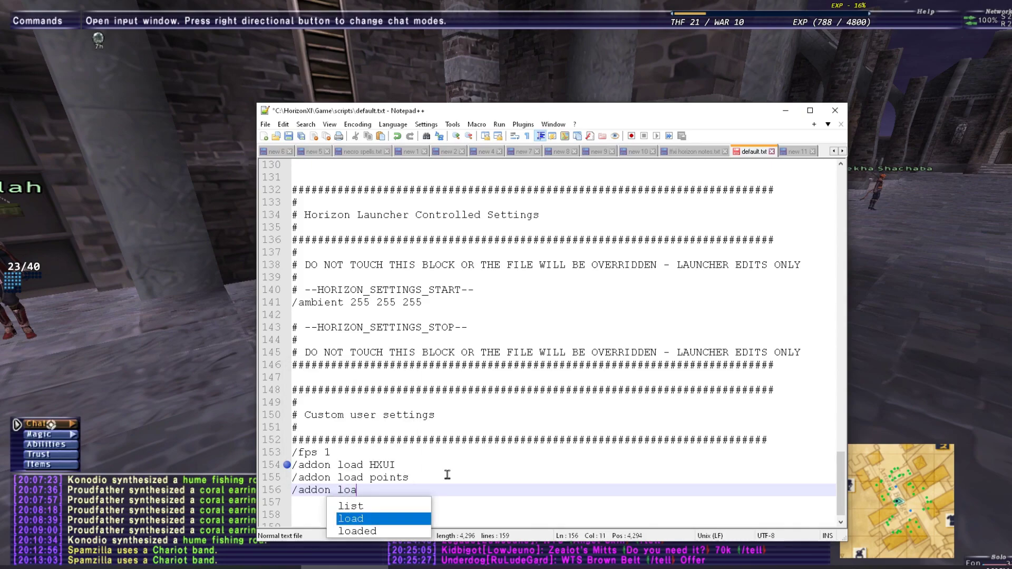